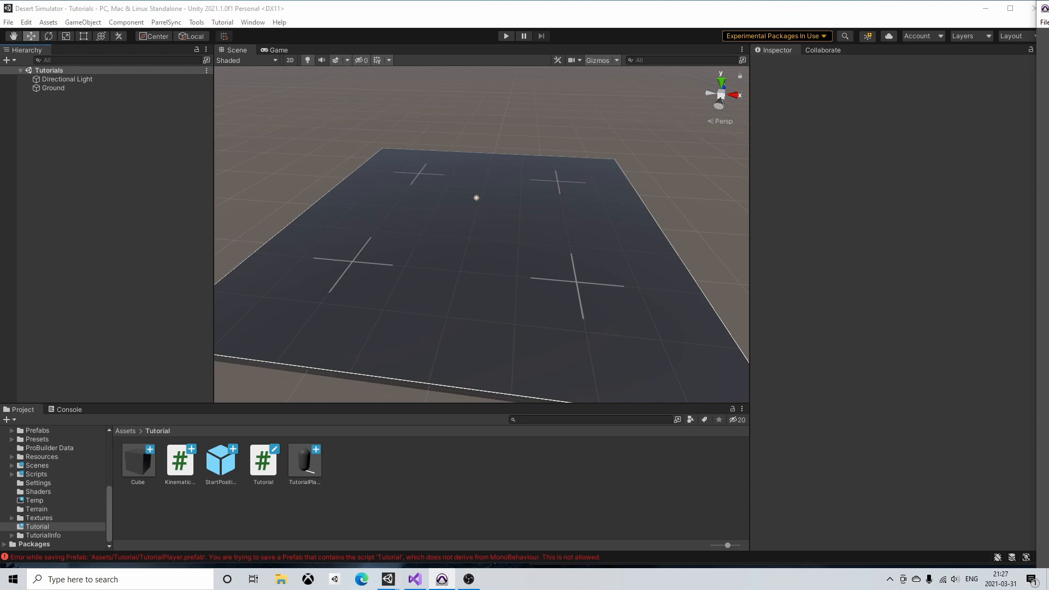
- Create an empty GameObject from the Hierarchy context menu and name it NetworkManager
{"action": "right_click", "coordinate": [94, 131]}
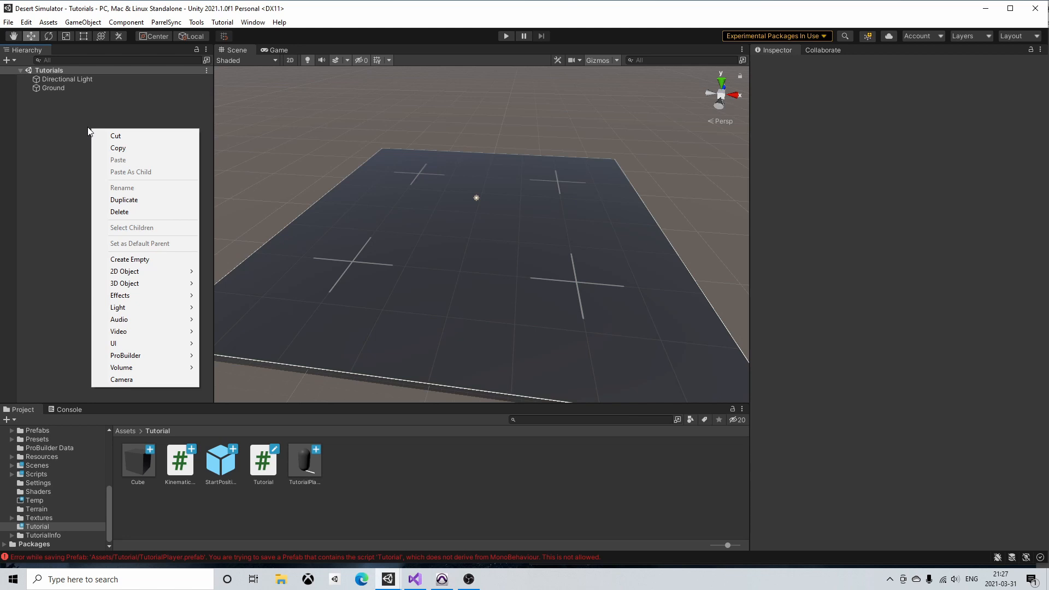
{"action": "mouse_move", "coordinate": [130, 259]}
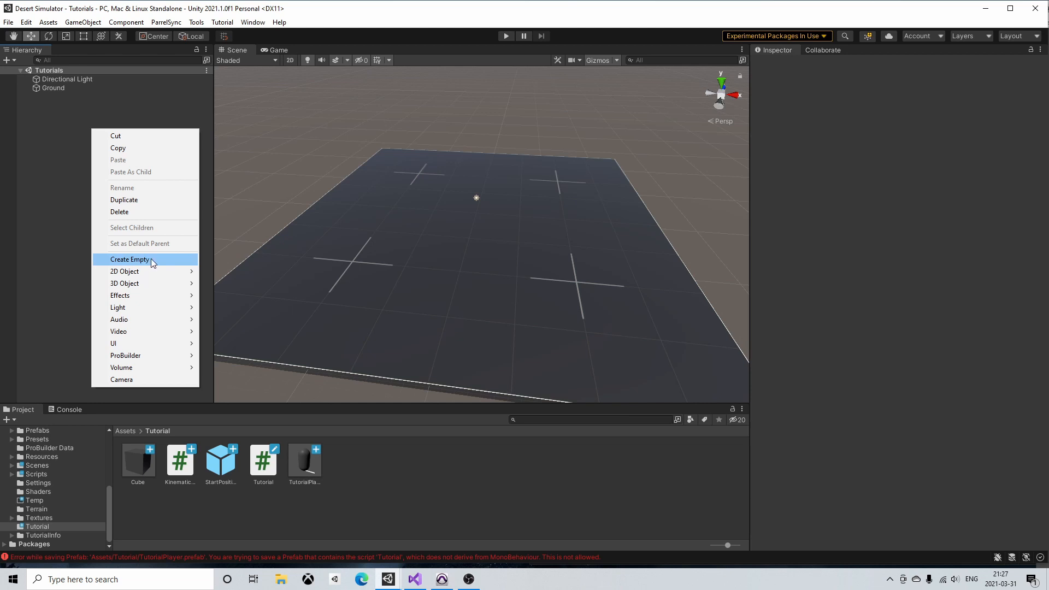
{"action": "left_click", "coordinate": [130, 260]}
{"action": "type", "text": "NetworkManager"}
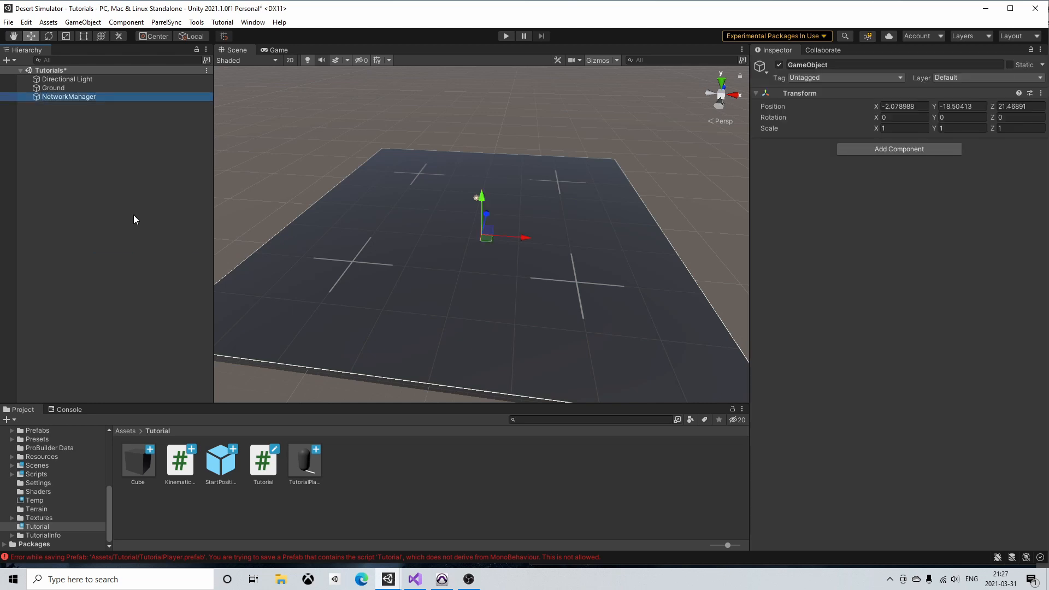
- Add a NetworkManager component using UNetTransport, with TutorialPlayer as default player prefab
{"action": "left_click", "coordinate": [899, 149]}
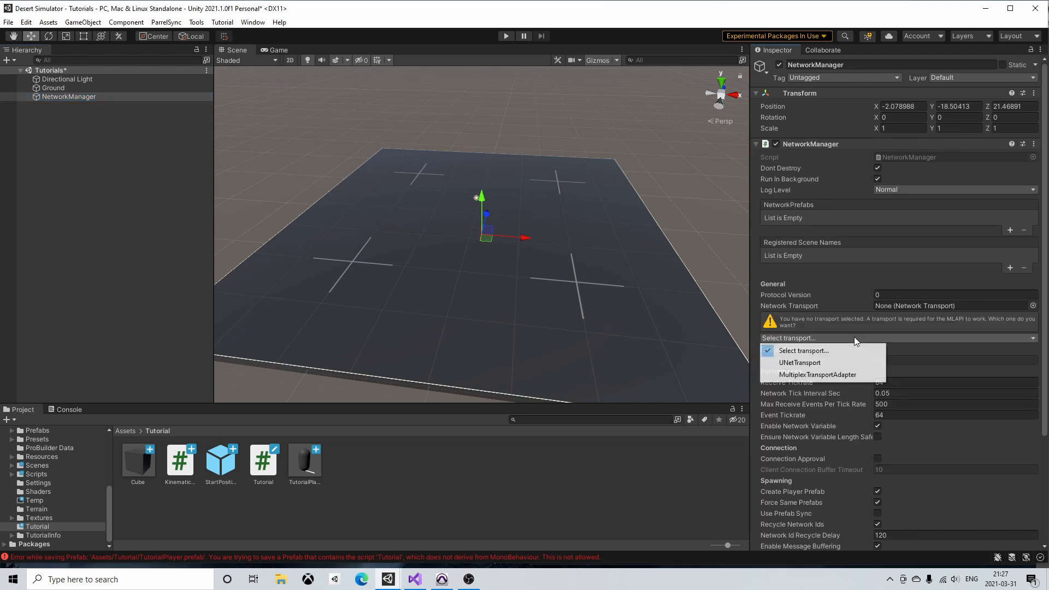
{"action": "left_click", "coordinate": [799, 363]}
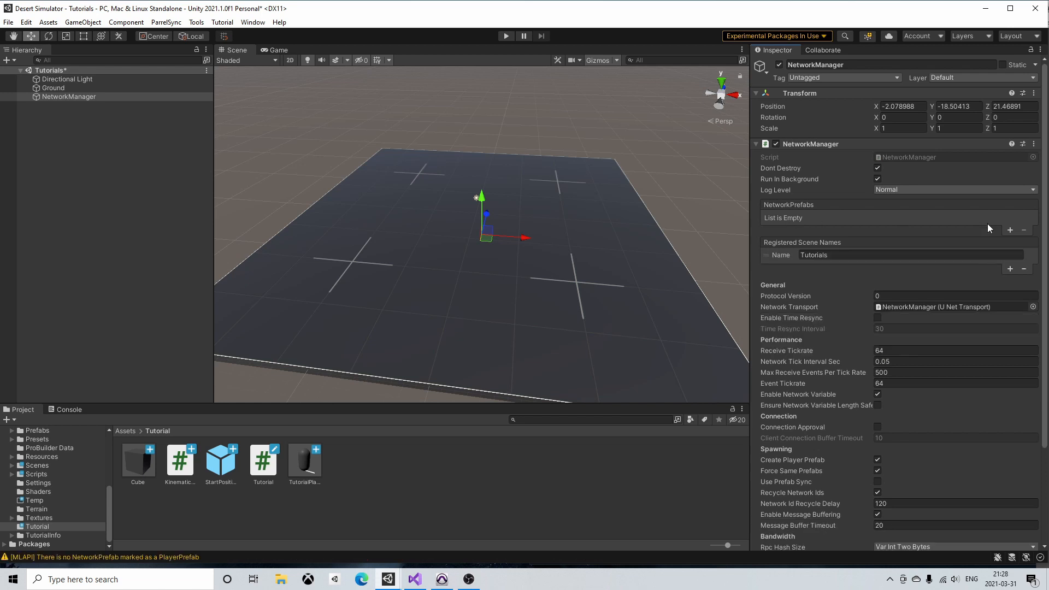
{"action": "left_click", "coordinate": [1012, 230]}
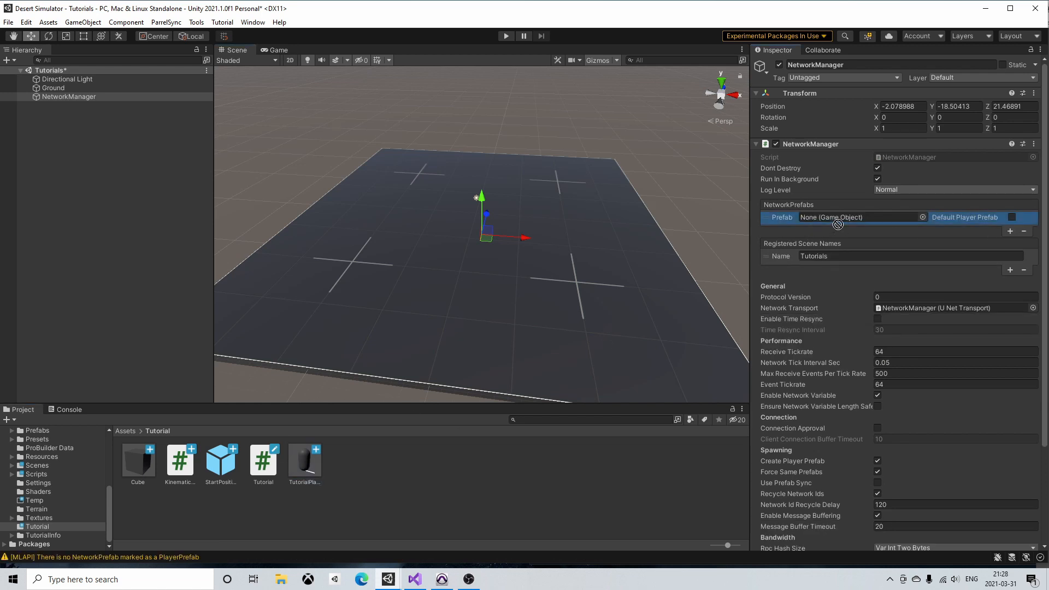
{"action": "mouse_move", "coordinate": [878, 223]}
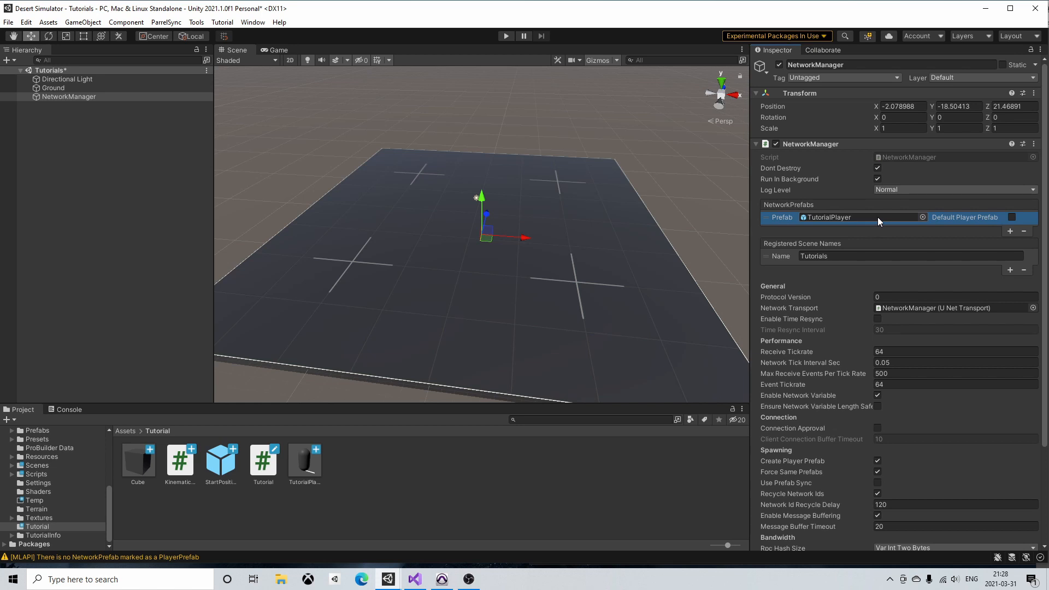
{"action": "left_click", "coordinate": [1016, 218]}
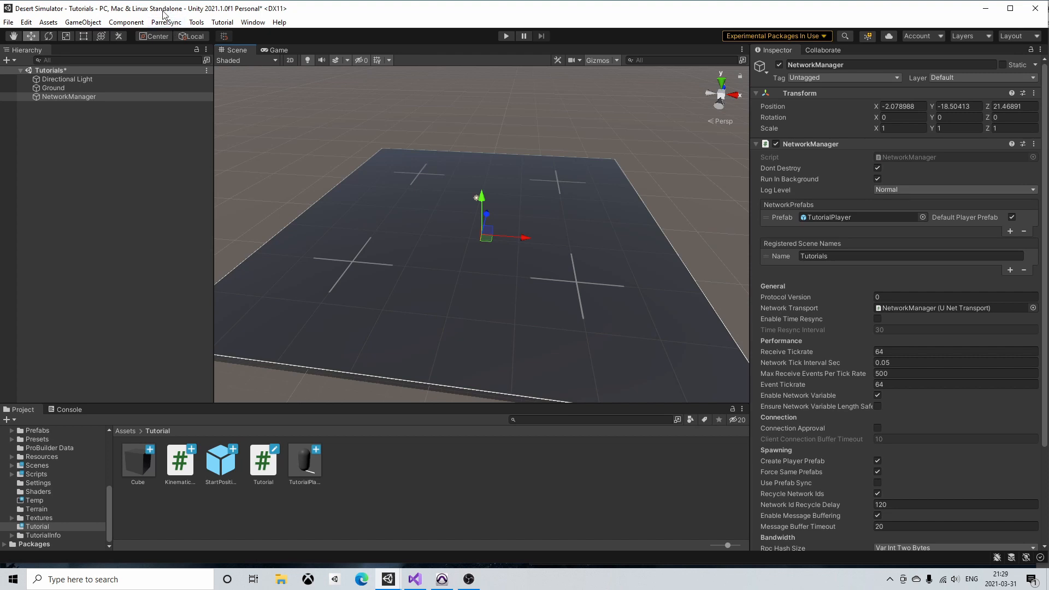
- Open the ParrelSync Clones Manager to view this project's clone editors
{"action": "left_click", "coordinate": [126, 22]}
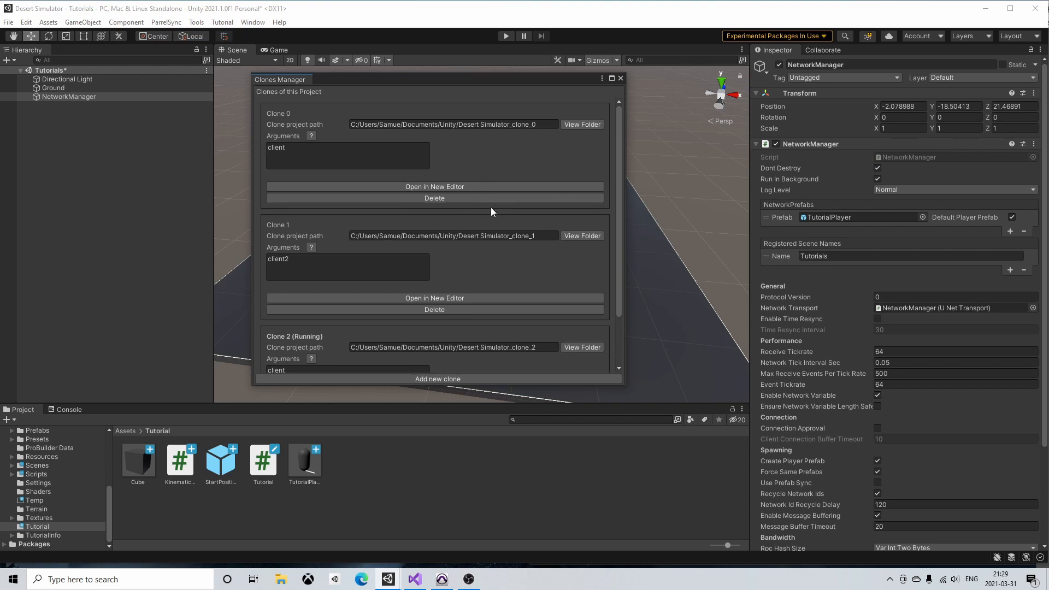
{"action": "left_click", "coordinate": [620, 78]}
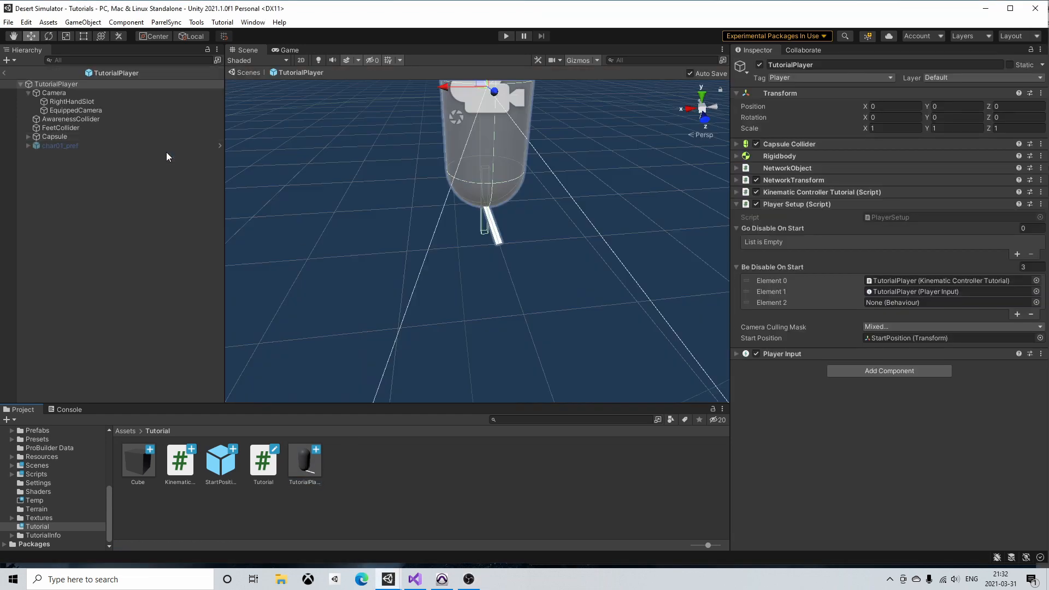
- Check the player's RightHandSlot, then create an Equip C# script and open it
{"action": "left_click", "coordinate": [73, 102]}
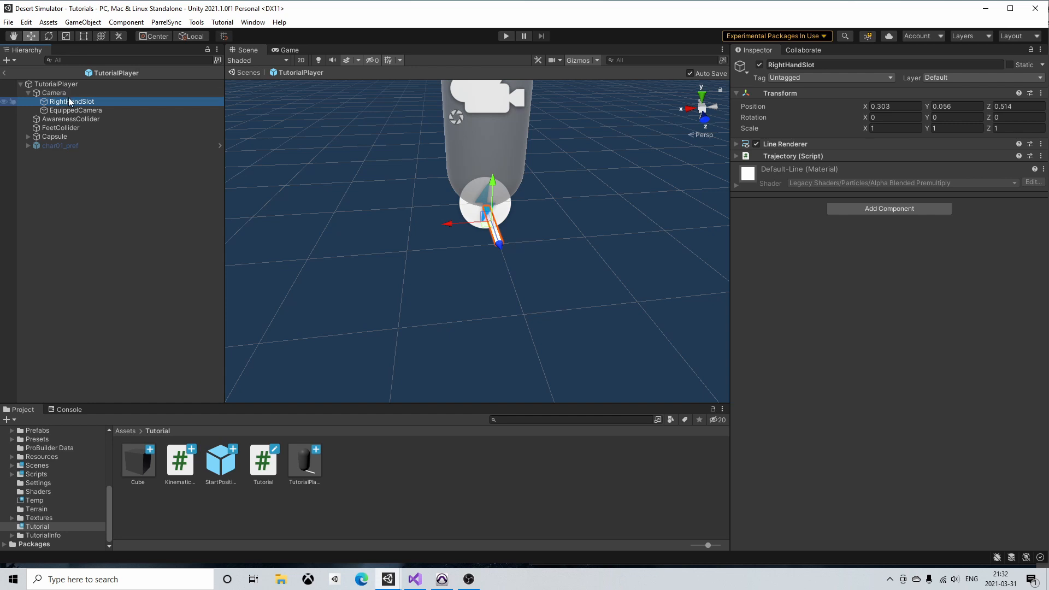
{"action": "mouse_move", "coordinate": [79, 108]}
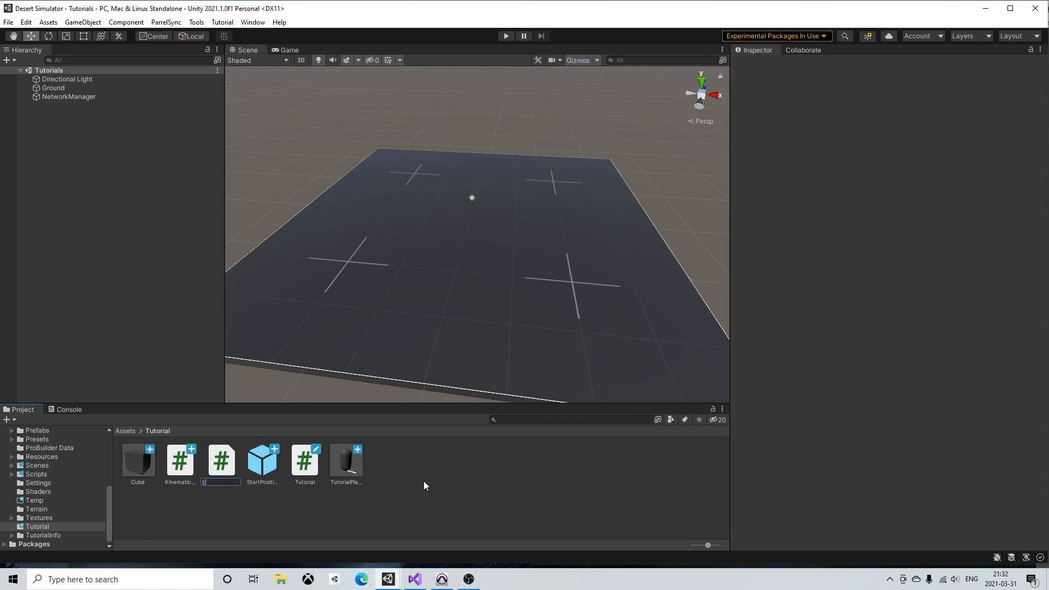
{"action": "type", "text": "Equip"}
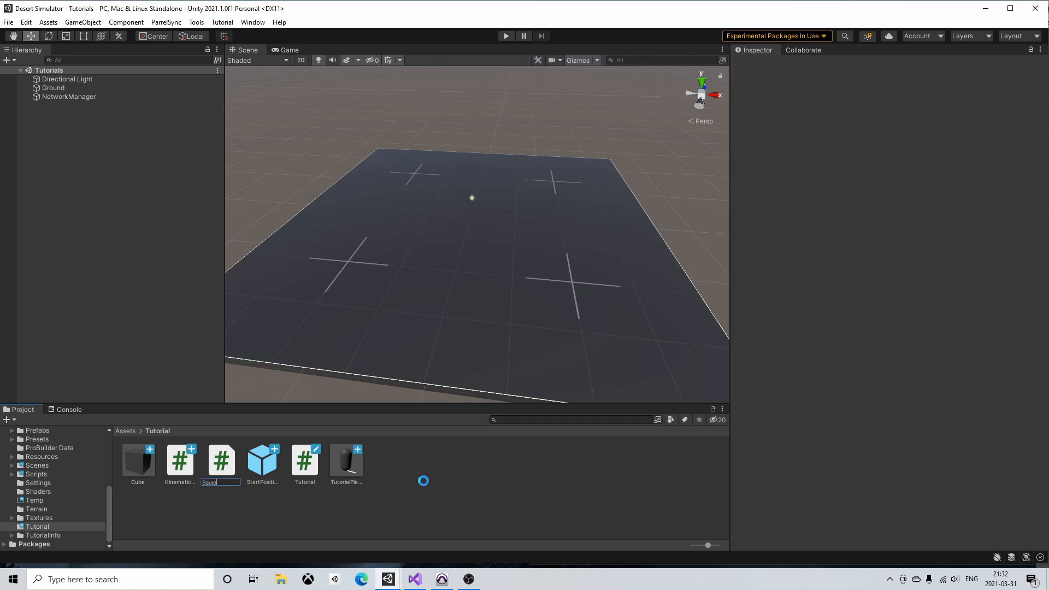
{"action": "double_click", "coordinate": [220, 459]}
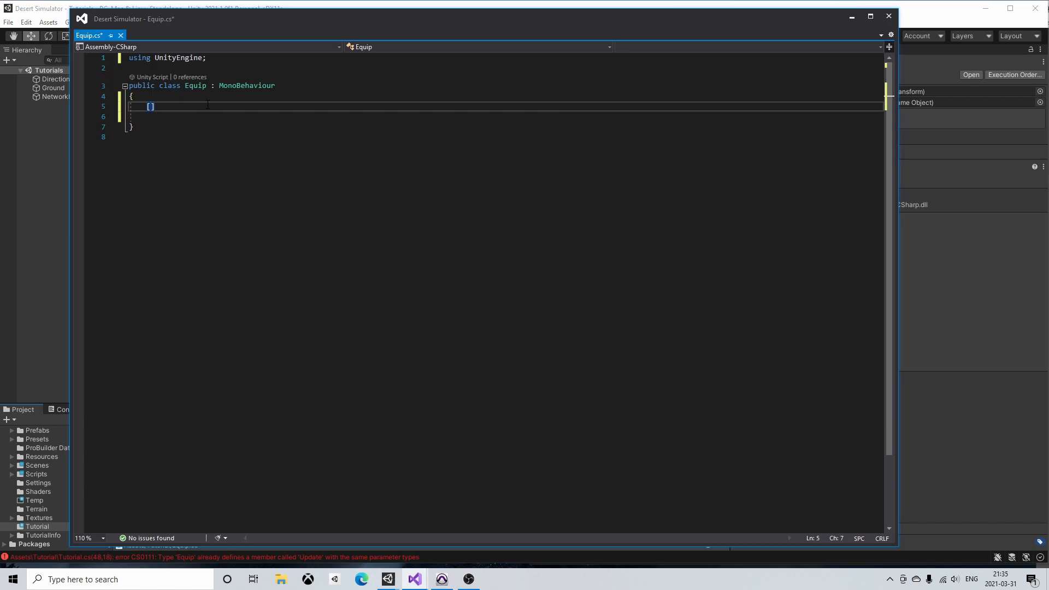
- Declare serialized fields Transform rightHandSlot and GameObject equipItem in Equip
{"action": "type", "text": "[SerializeField]"}
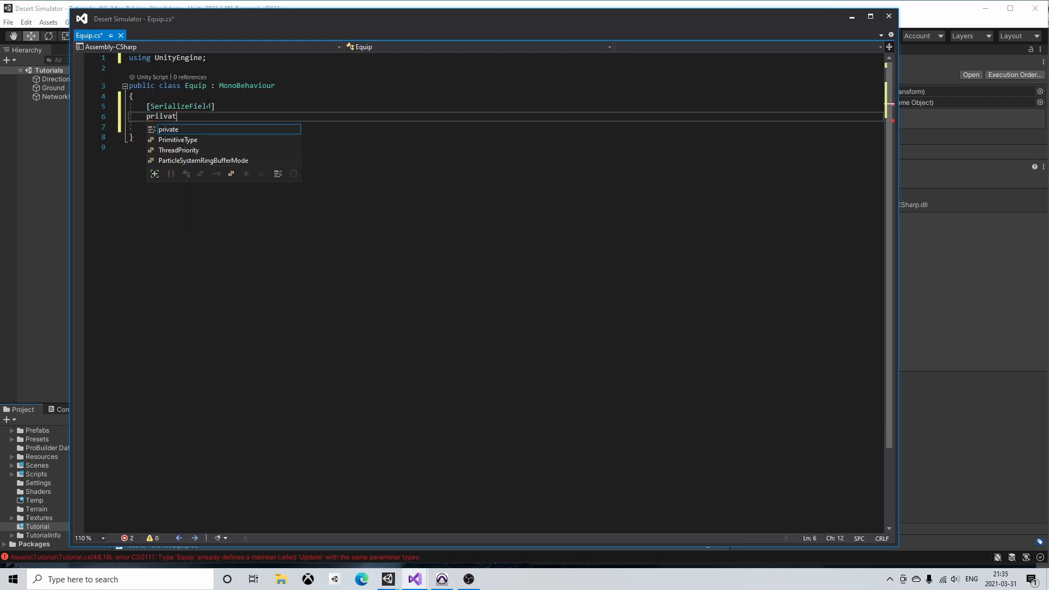
{"action": "type", "text": "private Transform"}
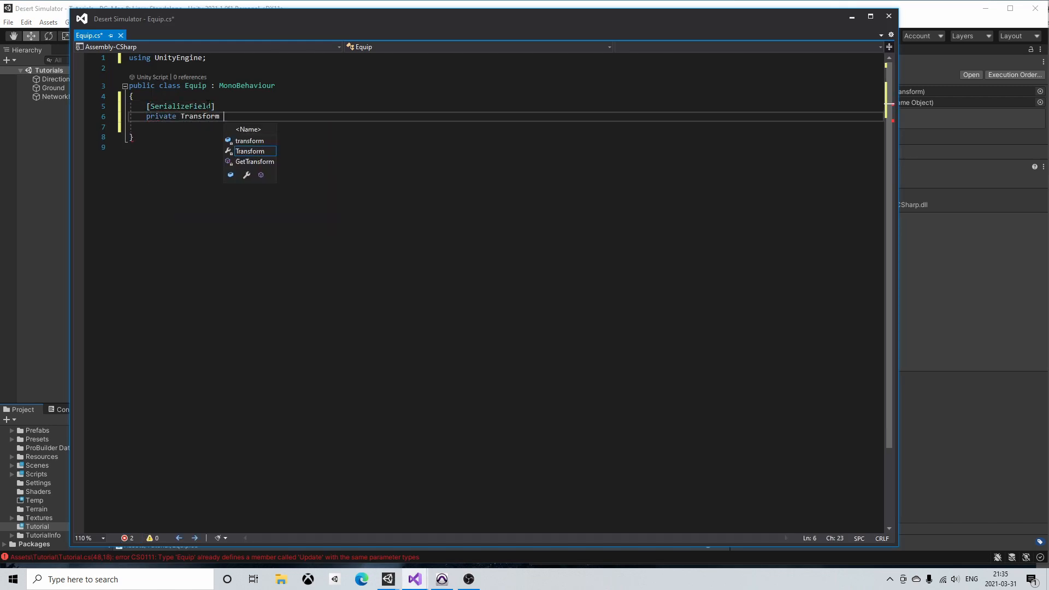
{"action": "type", "text": "rightHandSLot;"}
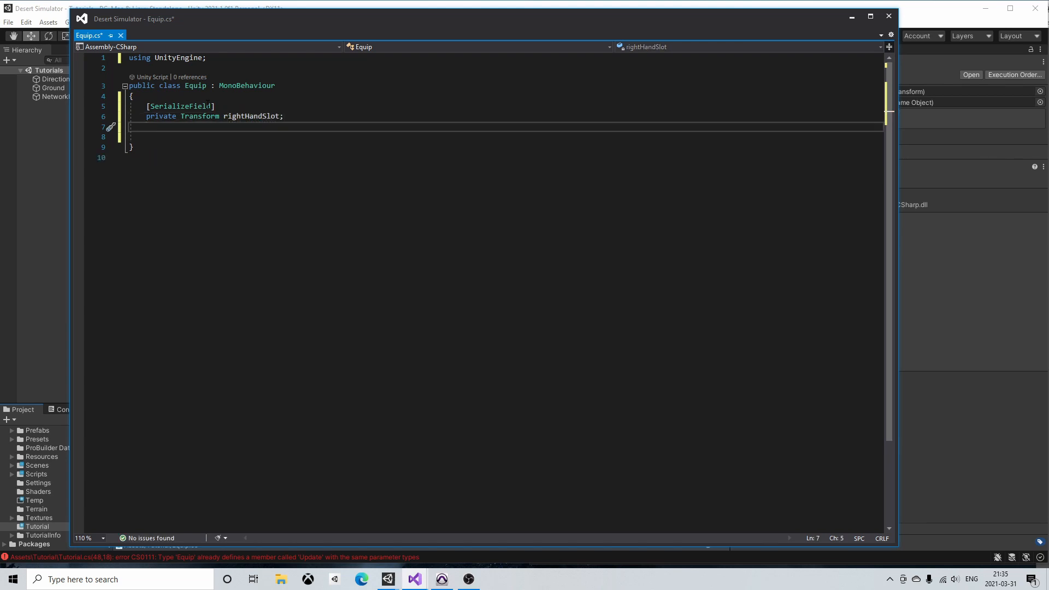
{"action": "type", "text": "[]"}
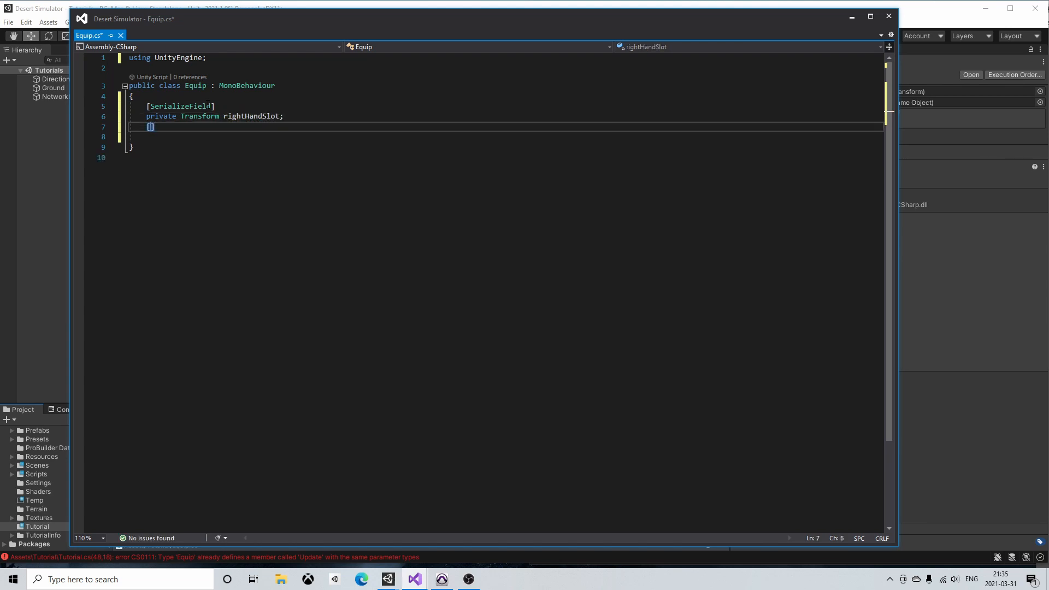
{"action": "type", "text": "SerializeField]"}
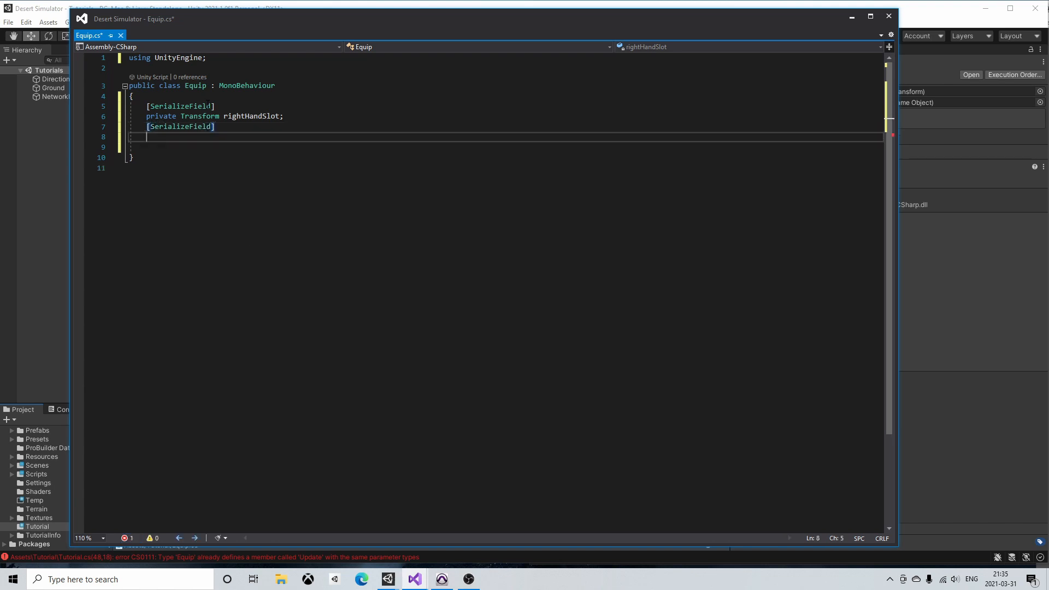
{"action": "type", "text": "private Ga"}
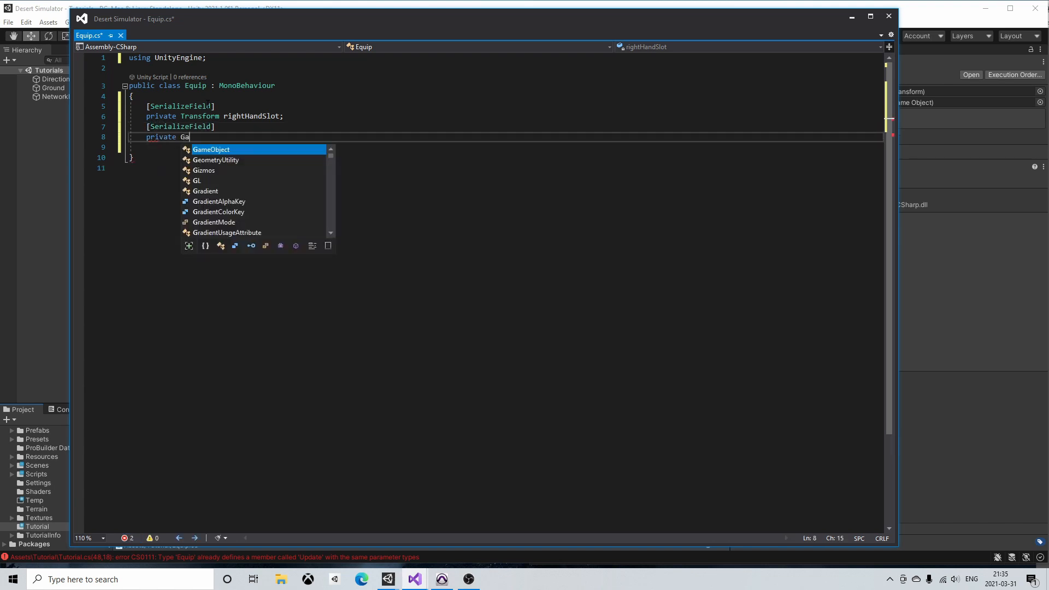
{"action": "type", "text": "meObject"}
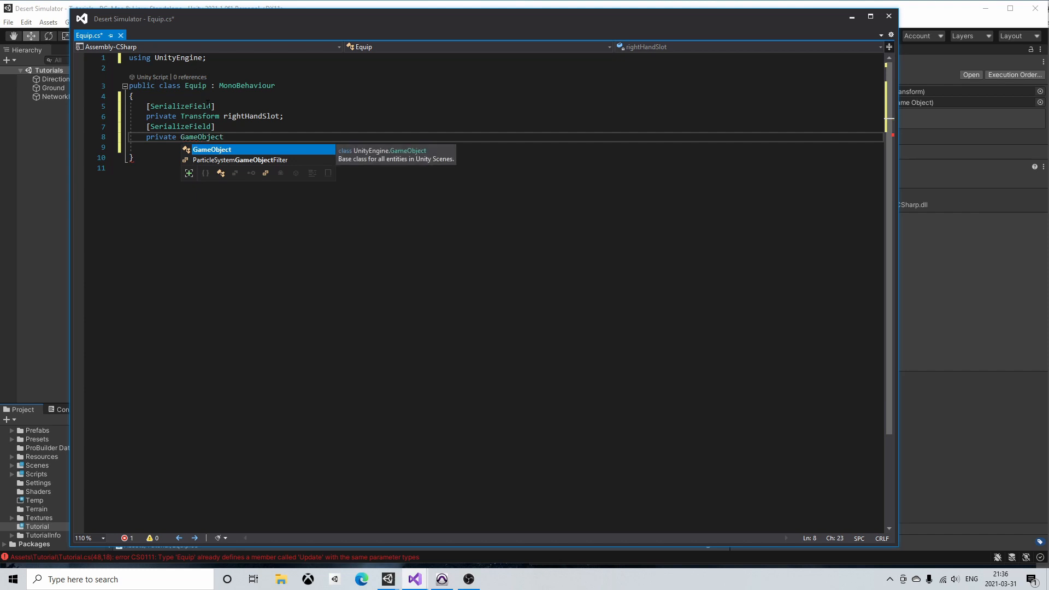
{"action": "type", "text": "equip"}
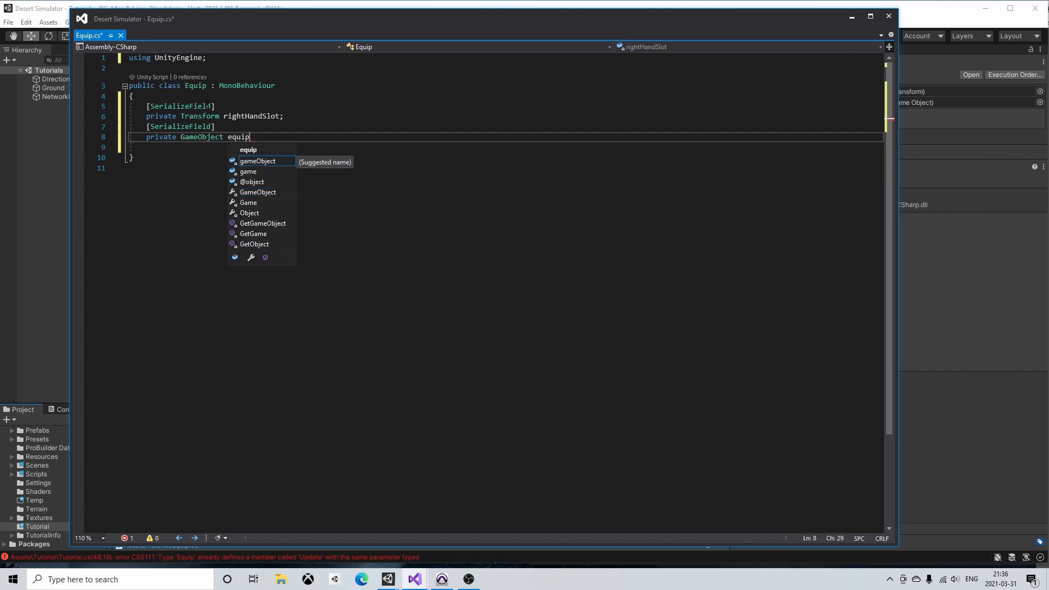
{"action": "type", "text": "Item;"}
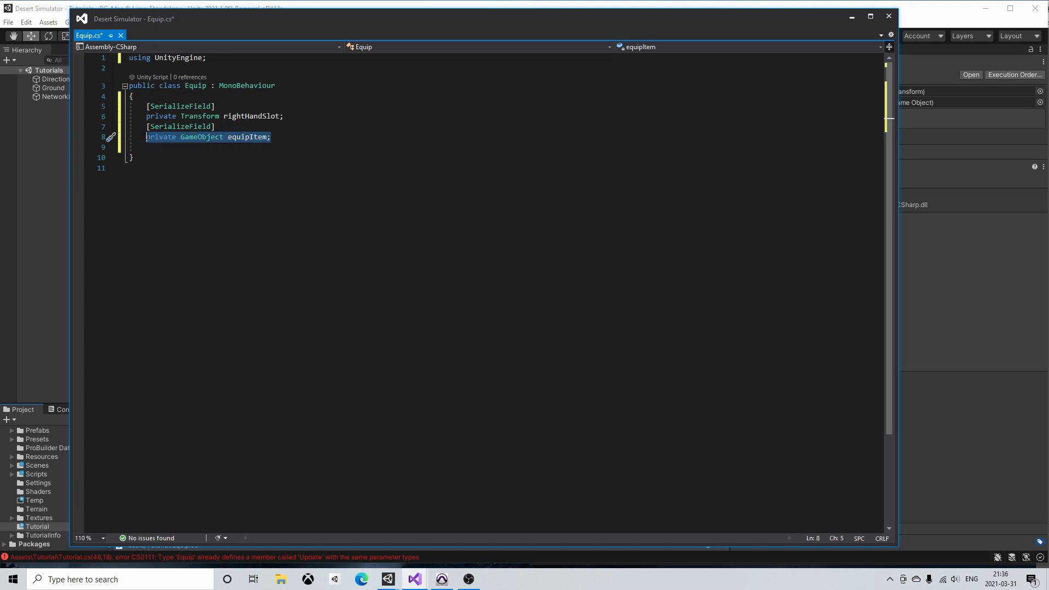
- Add a private GameObject _equippedItem field below the serialized fields
{"action": "type", "text": "private"}
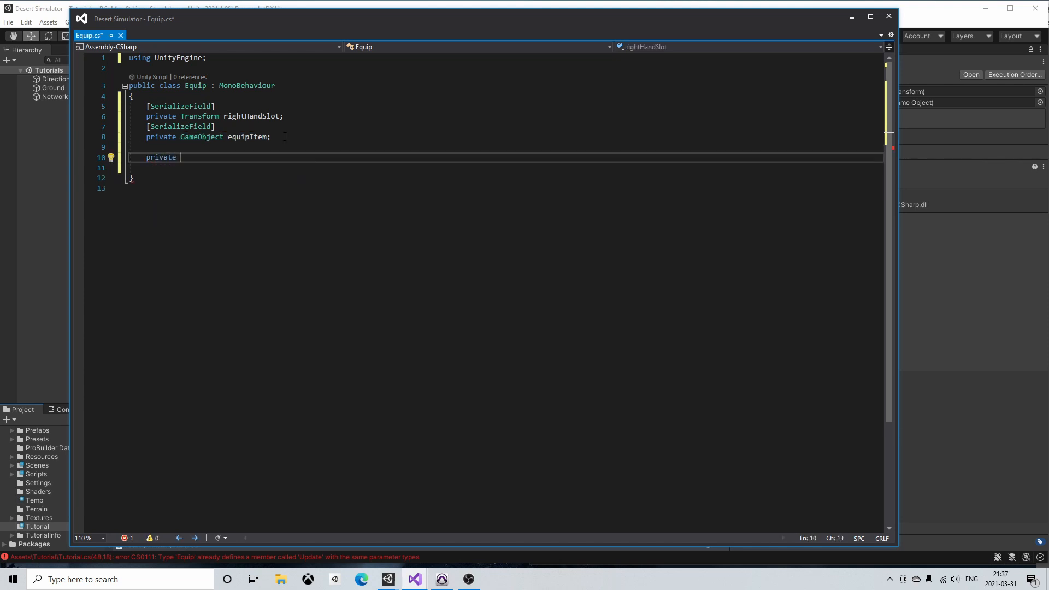
{"action": "type", "text": "GameObject _e"}
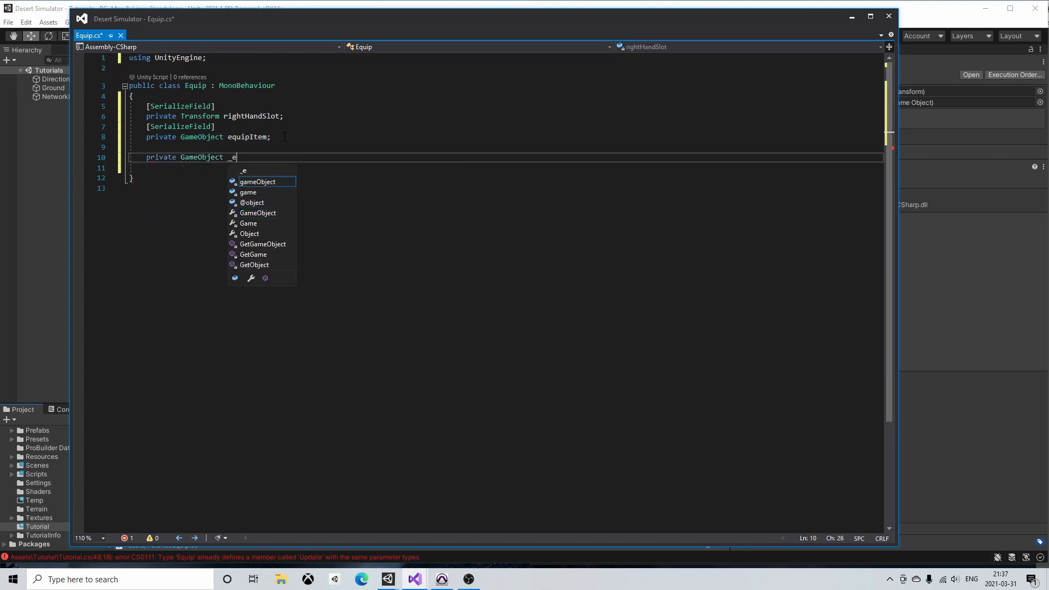
{"action": "type", "text": "quippedItem;"}
{"action": "type", "text": "private void Start("}
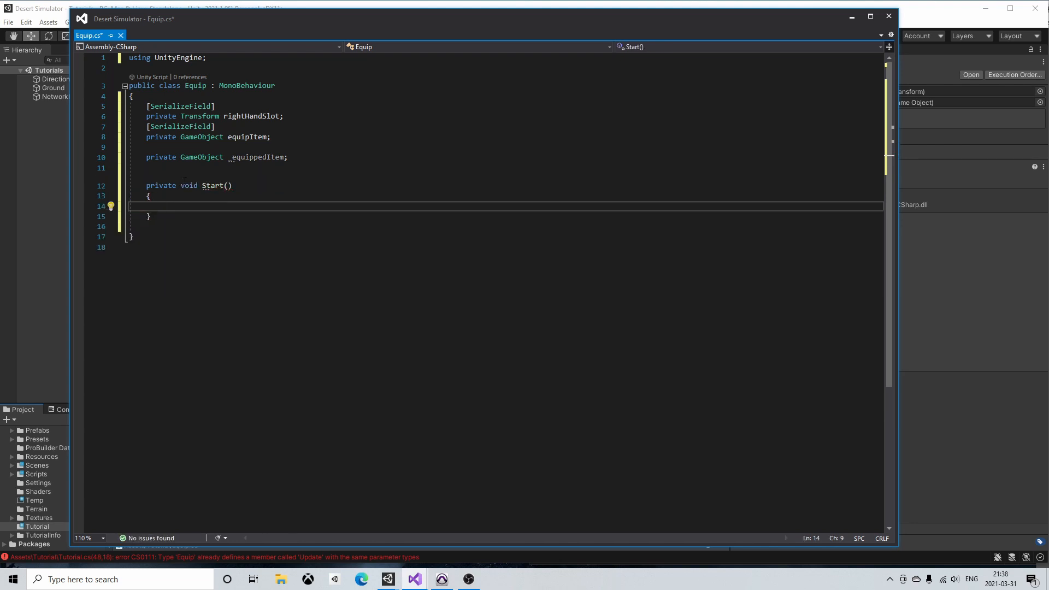
- Set _equippedItem to null in Start, add an Update stub and the UnityEngine.InputSystem using
{"action": "type", "text": "_equippedItem = null;"}
{"action": "type", "text": "update"}
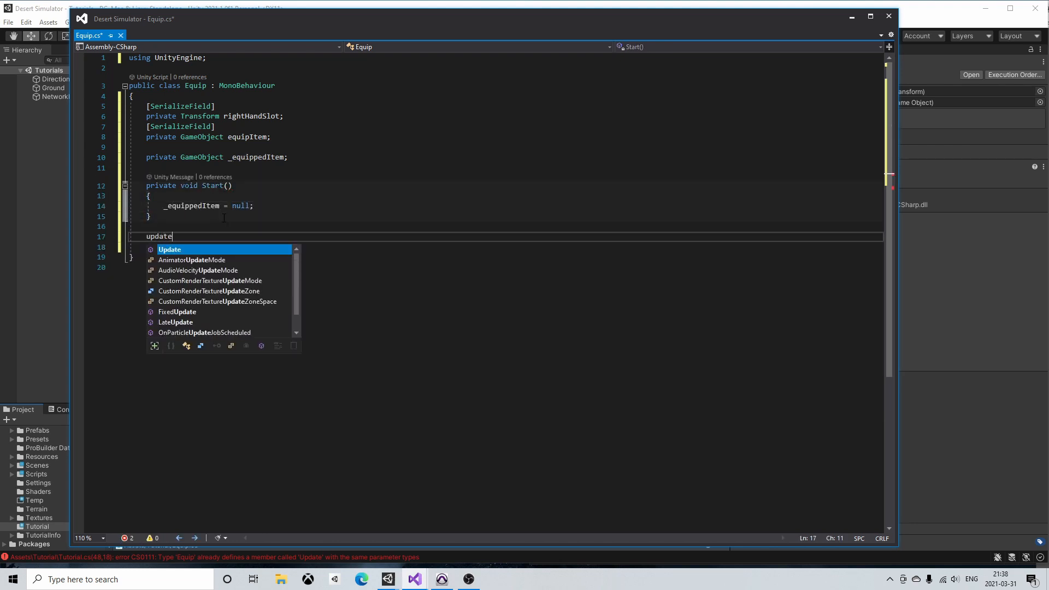
{"action": "key", "text": "Tab"}
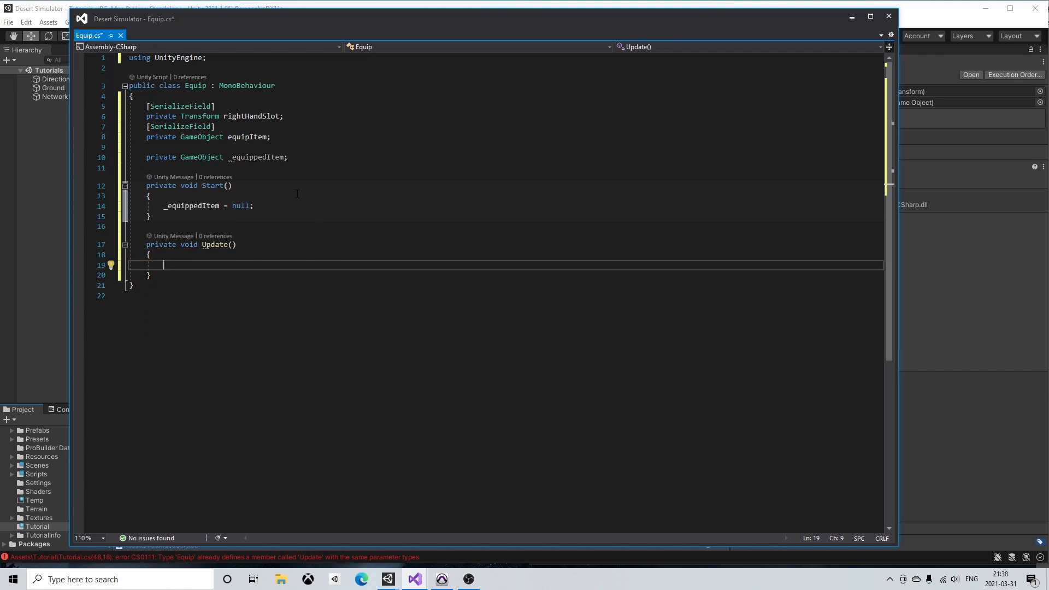
{"action": "type", "text": "usin"}
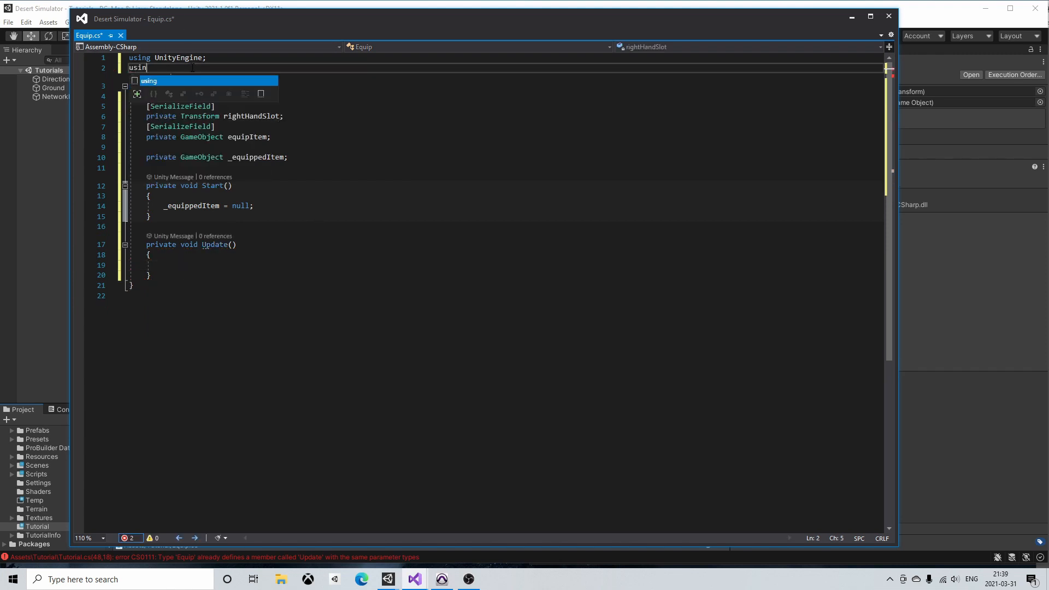
{"action": "type", "text": "UnityEngine.InputSystem;"}
{"action": "type", "text": "_equippedItem ="}
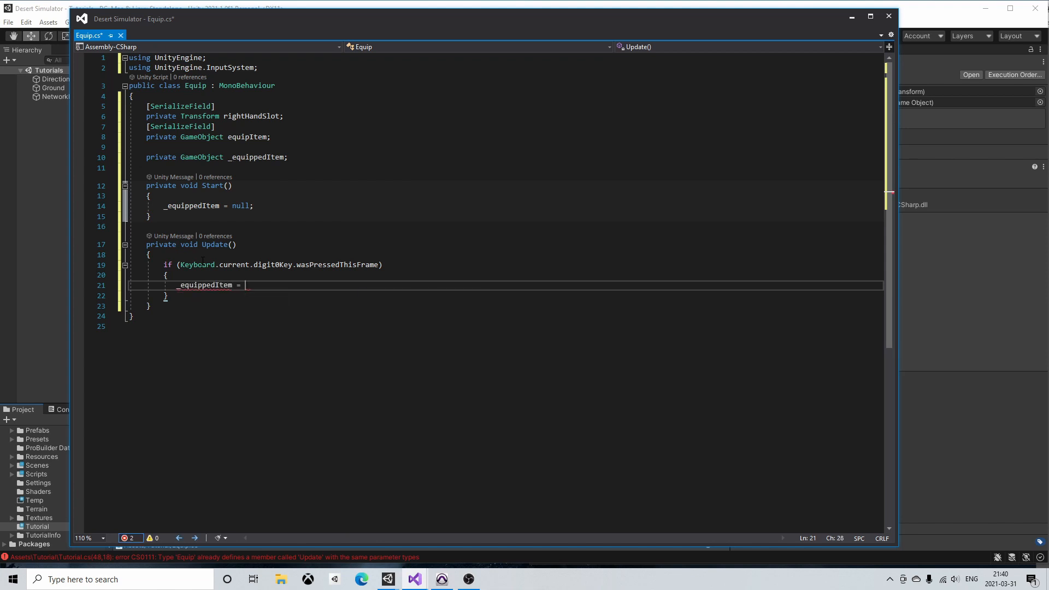
- In Update, instantiate equipItem and make its Rigidbody kinematic
{"action": "type", "text": "Instantiate()"}
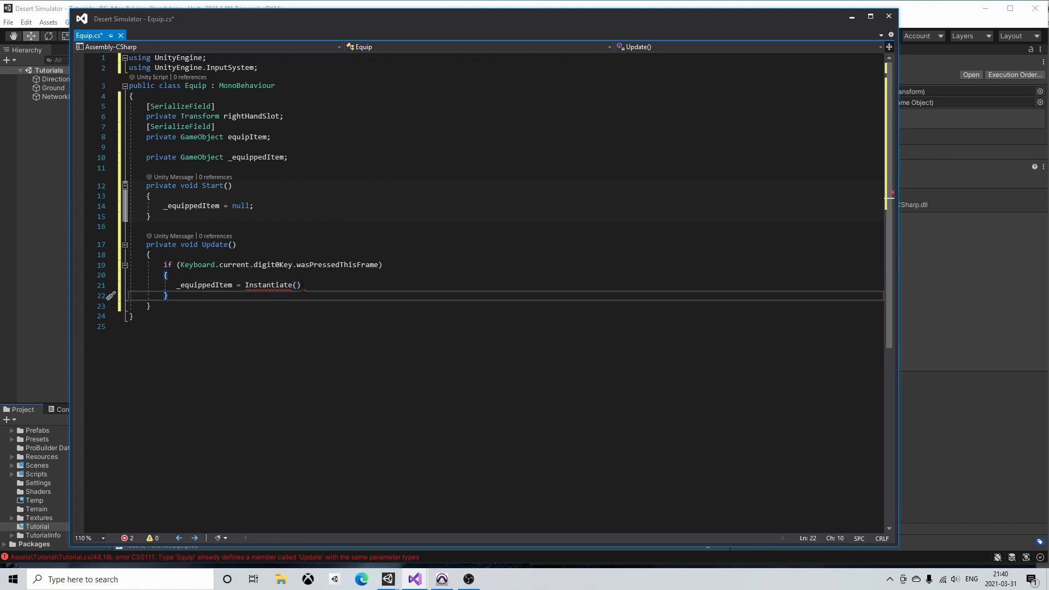
{"action": "type", "text": "this.equipItem;"}
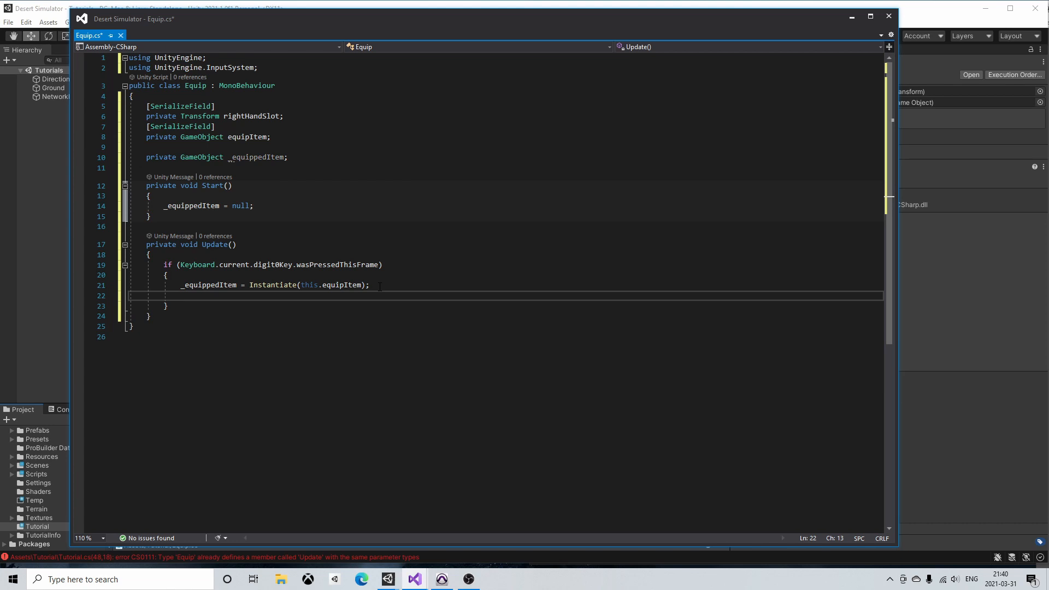
{"action": "type", "text": "Rigidbody rB"}
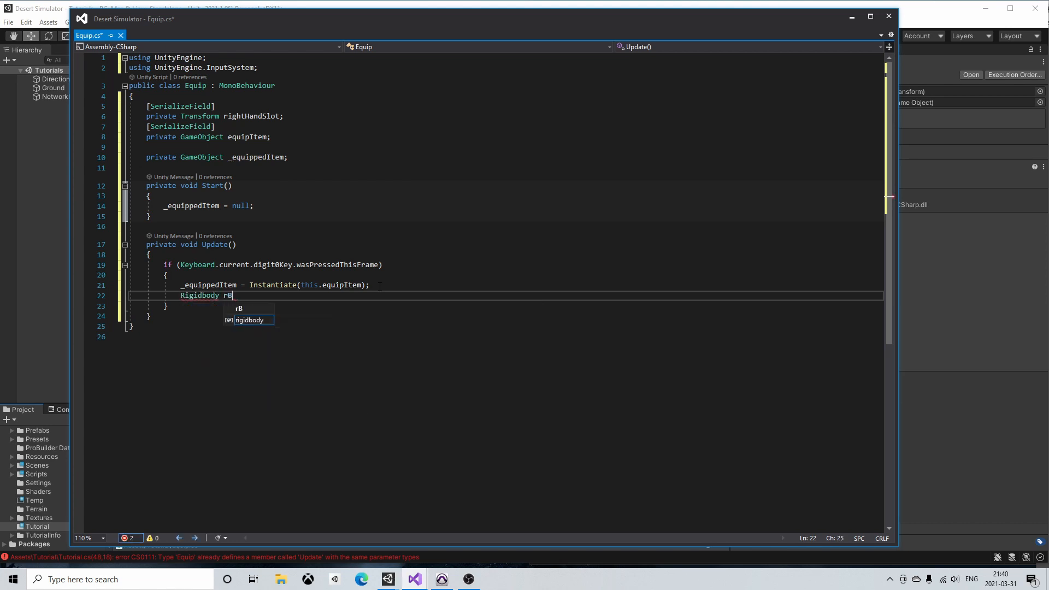
{"action": "type", "text": "= _equippedItem"}
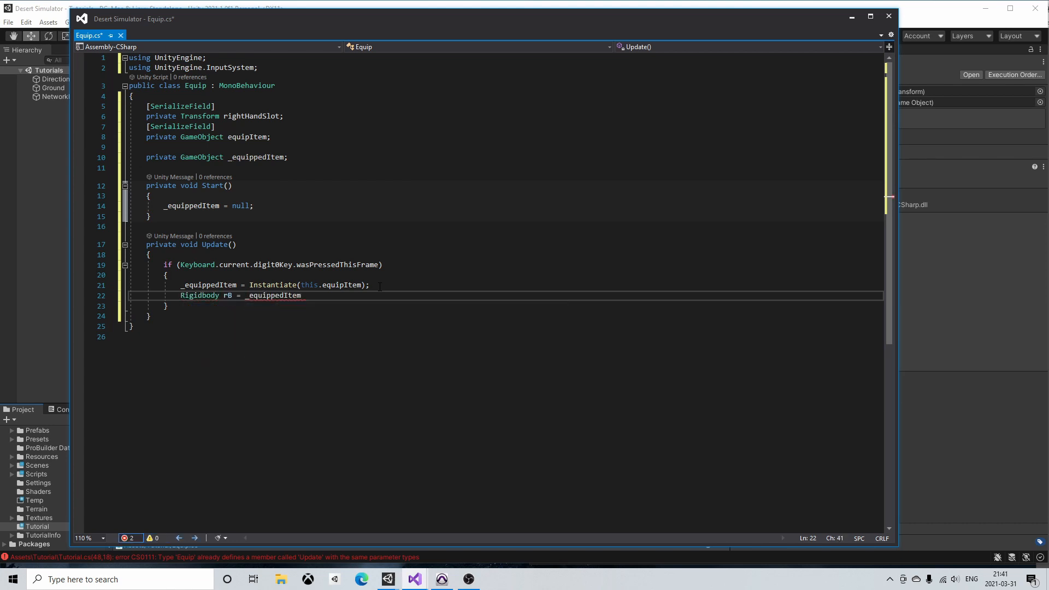
{"action": "type", "text": ".GetComponent<Rigidbody>();"}
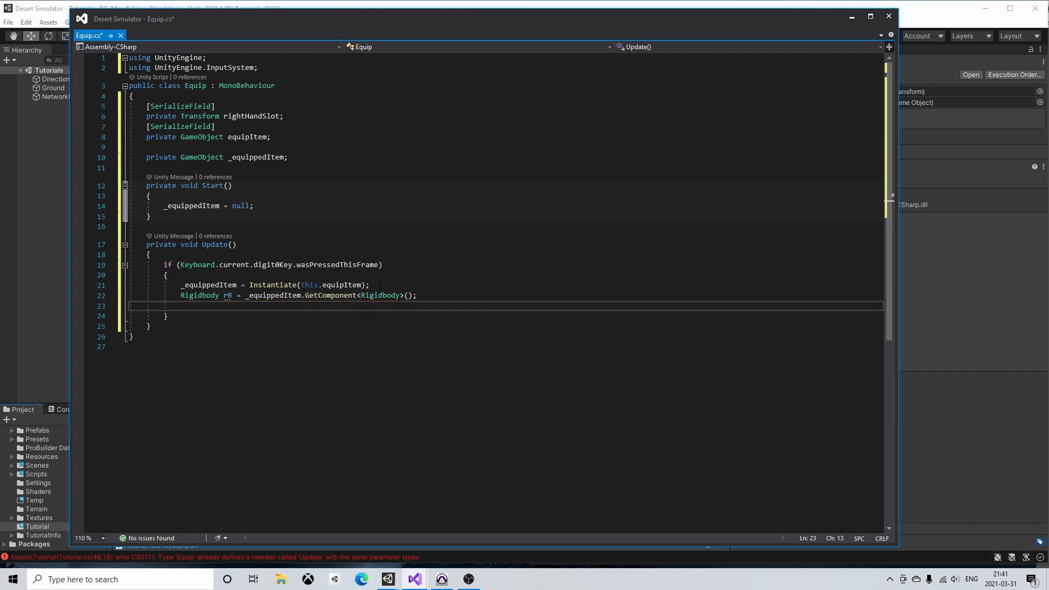
{"action": "type", "text": "rB.isKinematic = true;"}
{"action": "type", "text": "_e"}
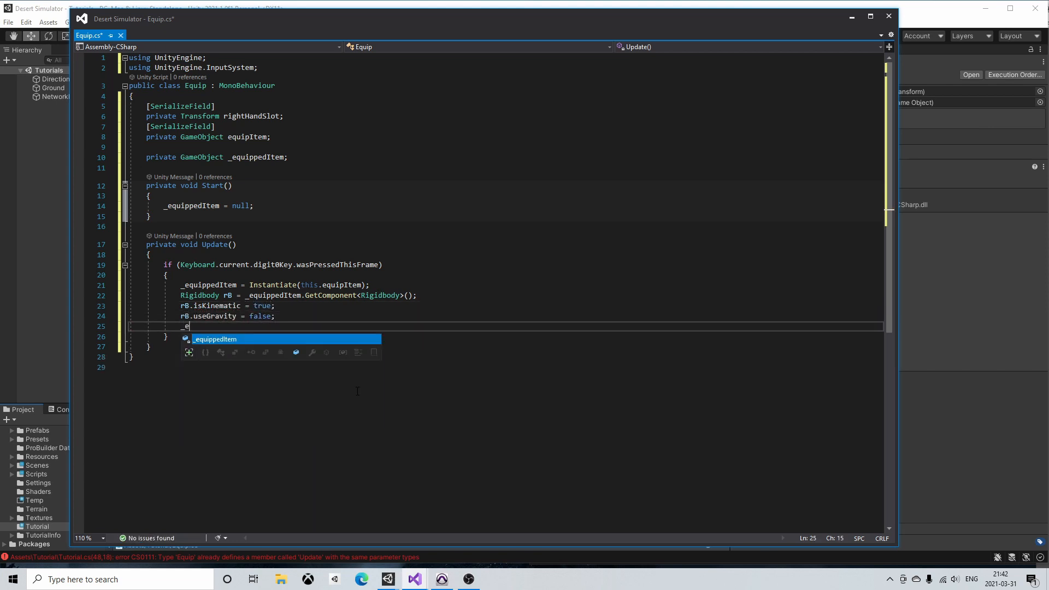
- Move the equipped item to rightHandSlot's position and parent it to rightHandSlot
{"action": "type", "text": "quippedItem.transform"}
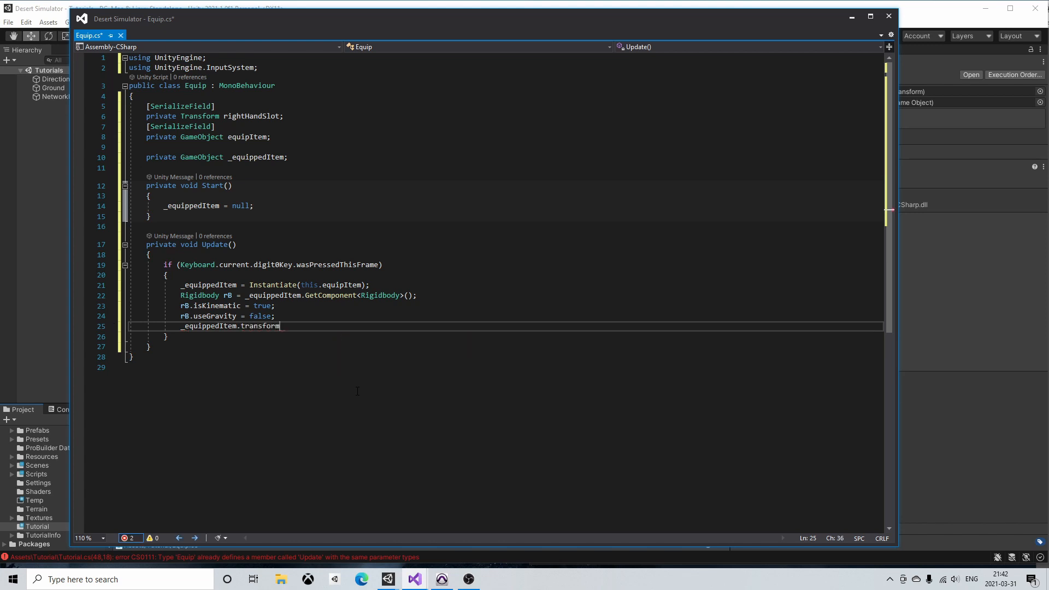
{"action": "type", "text": ".position = rightHandSlot.position;"}
{"action": "type", "text": "_equippedItem"}
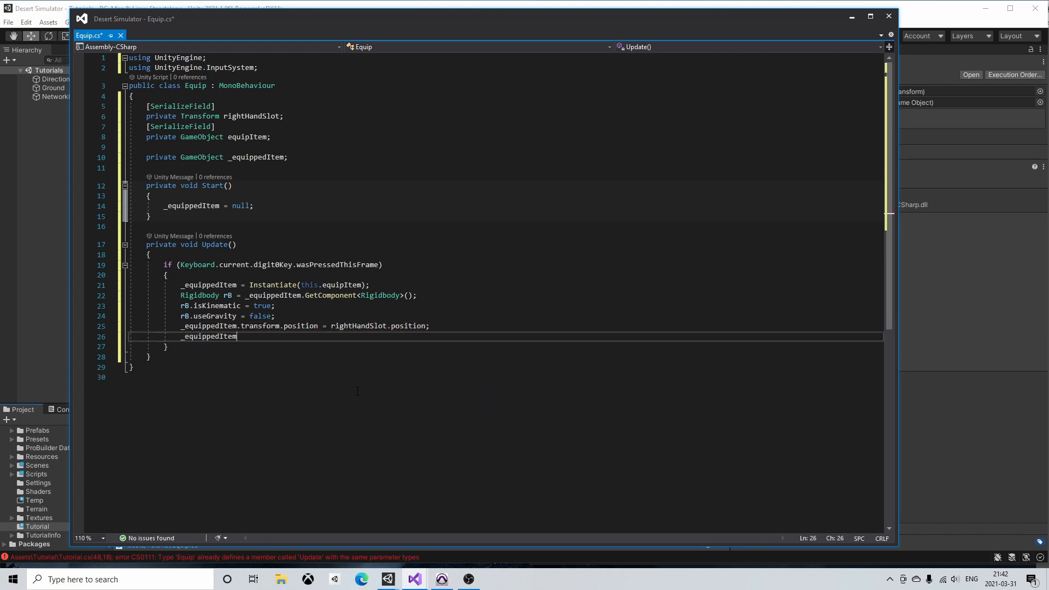
{"action": "type", "text": ".transform.SetParent"}
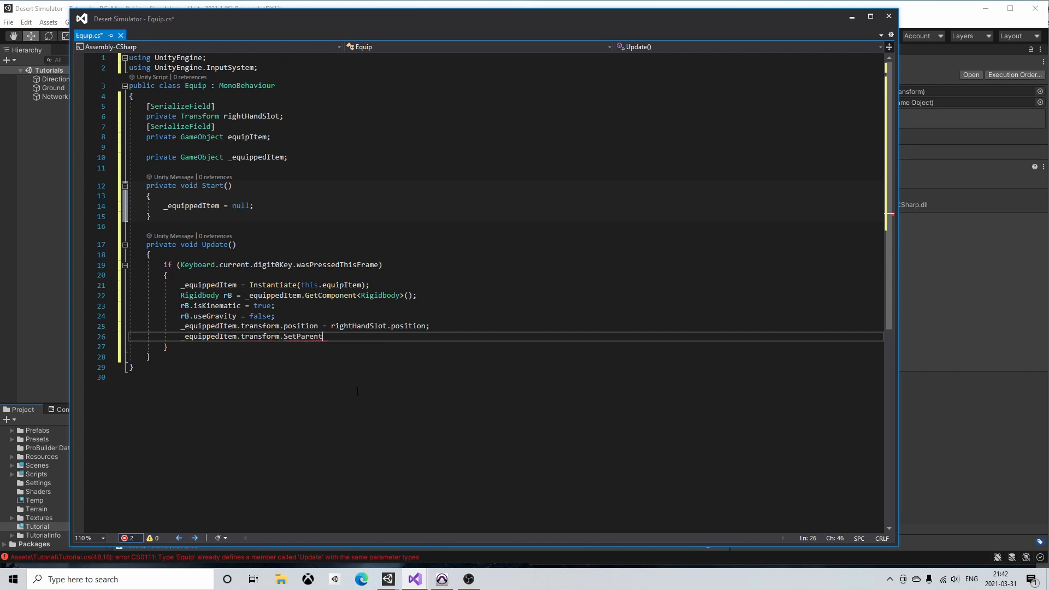
{"action": "type", "text": "(rightHandSlot);"}
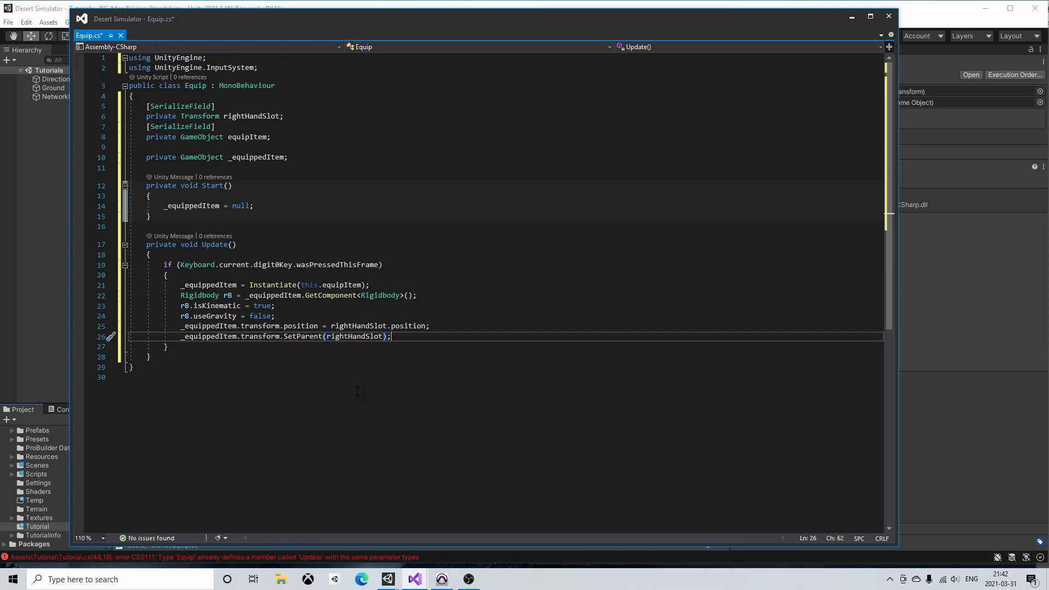
{"action": "left_click", "coordinate": [387, 578]}
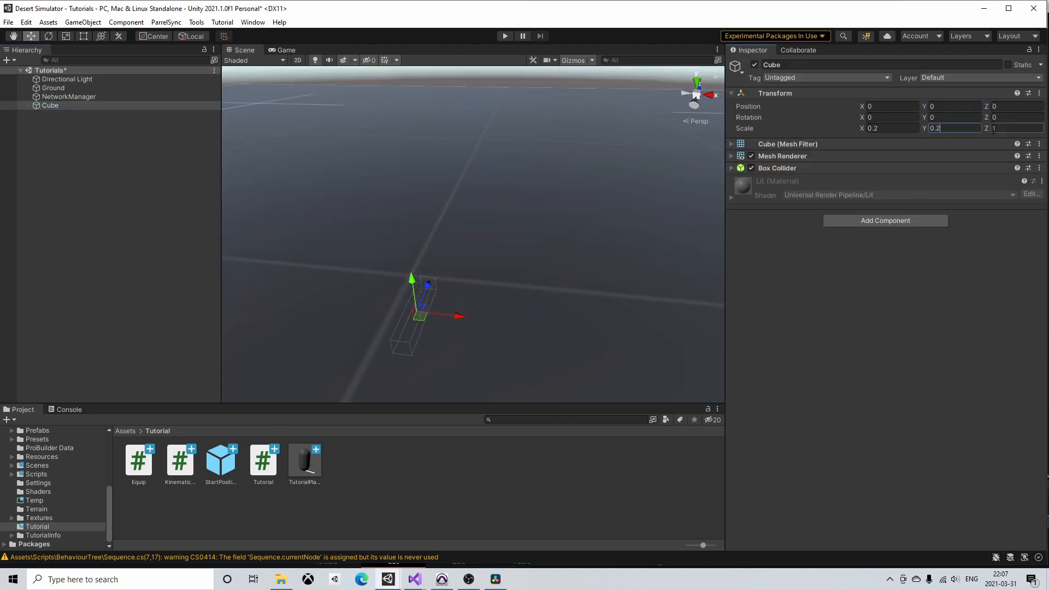
- Turn the Cube into a prefab, assign it as TutorialPlayer's Equip Item, and enter Play mode
{"action": "right_click", "coordinate": [50, 106]}
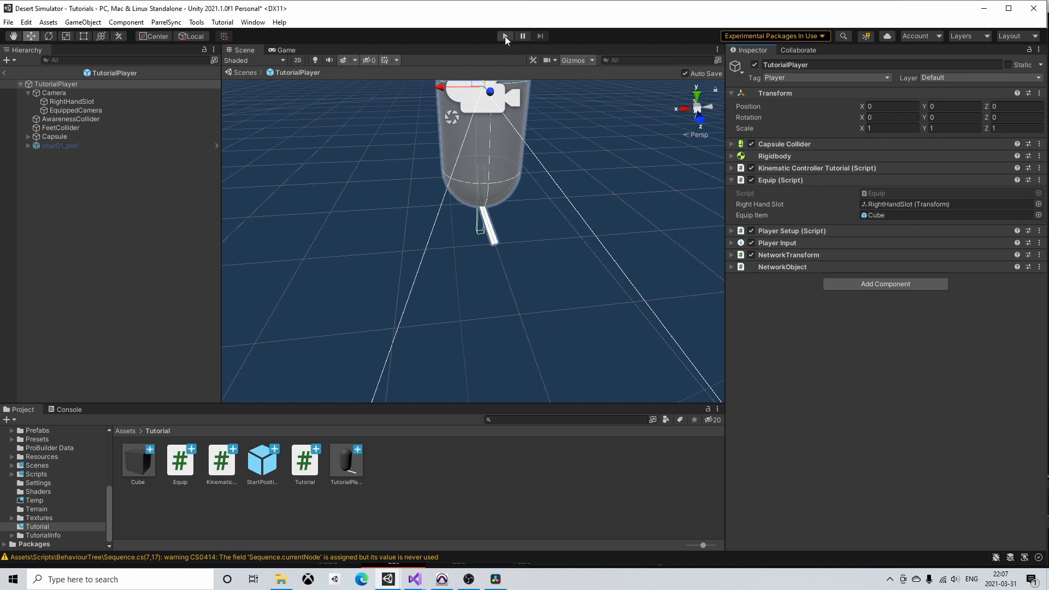
{"action": "left_click", "coordinate": [138, 461]}
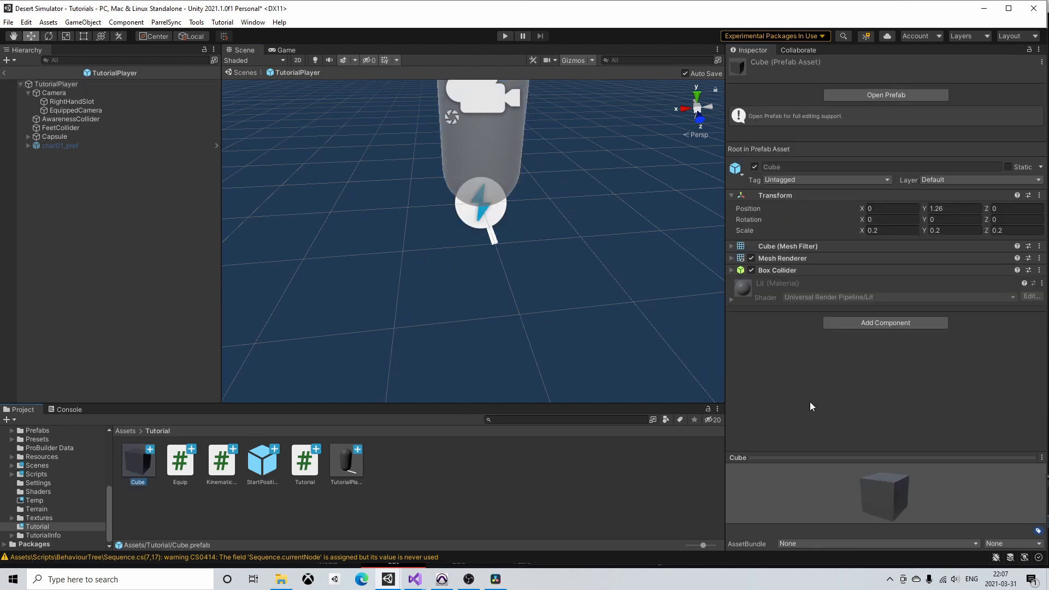
{"action": "left_click", "coordinate": [885, 322]}
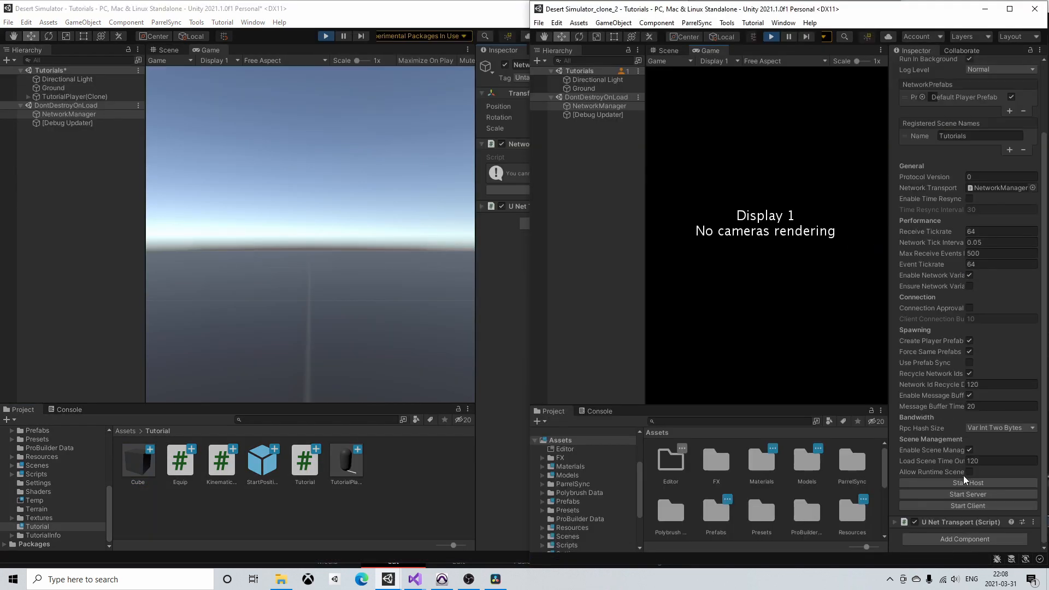
- Start a host session from the clone editor's NetworkManager inspector
{"action": "left_click", "coordinate": [968, 506]}
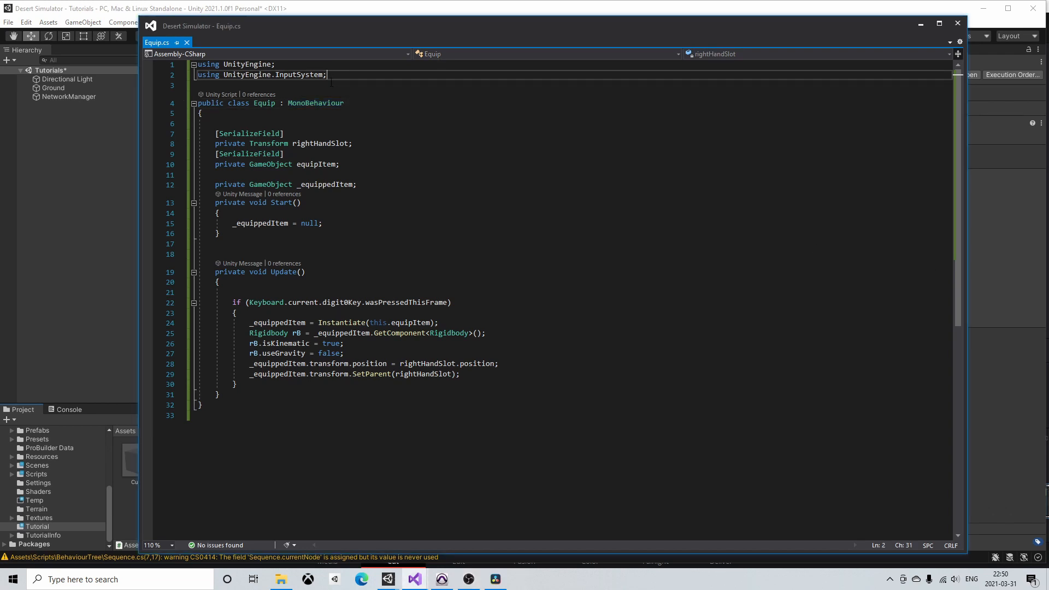
- Import MLAPI, derive Equip from NetworkBehaviour, and guard Update with IsLocalPlayer
{"action": "type", "text": "using M"}
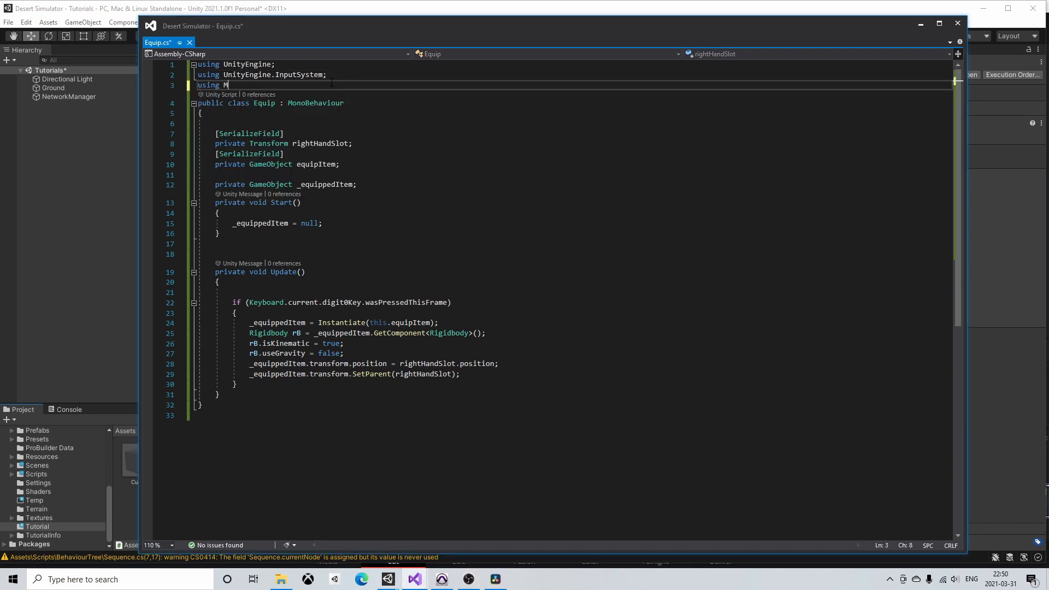
{"action": "type", "text": "LAPI;"}
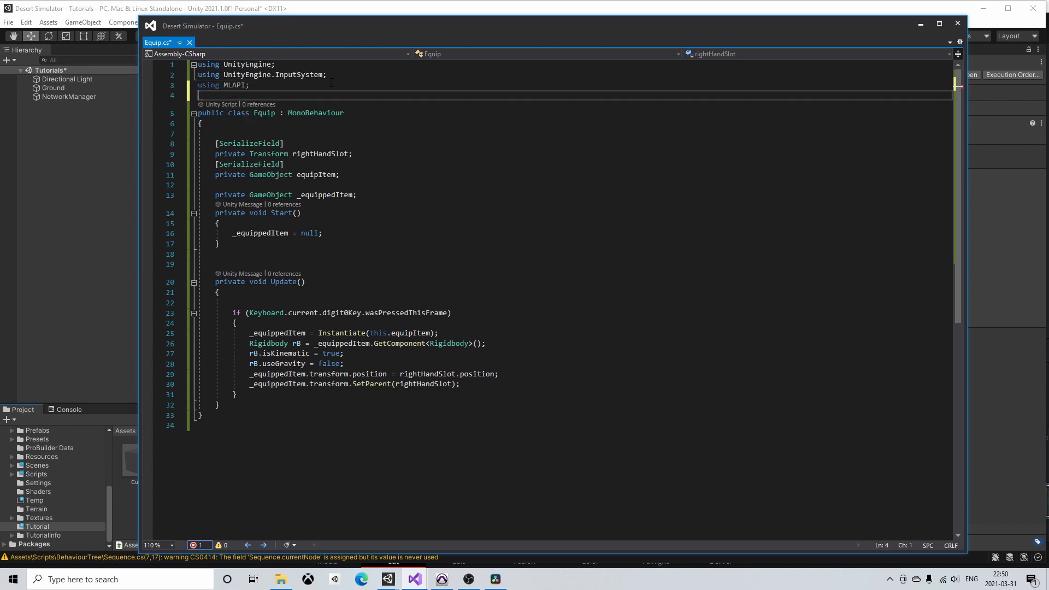
{"action": "double_click", "coordinate": [316, 112]}
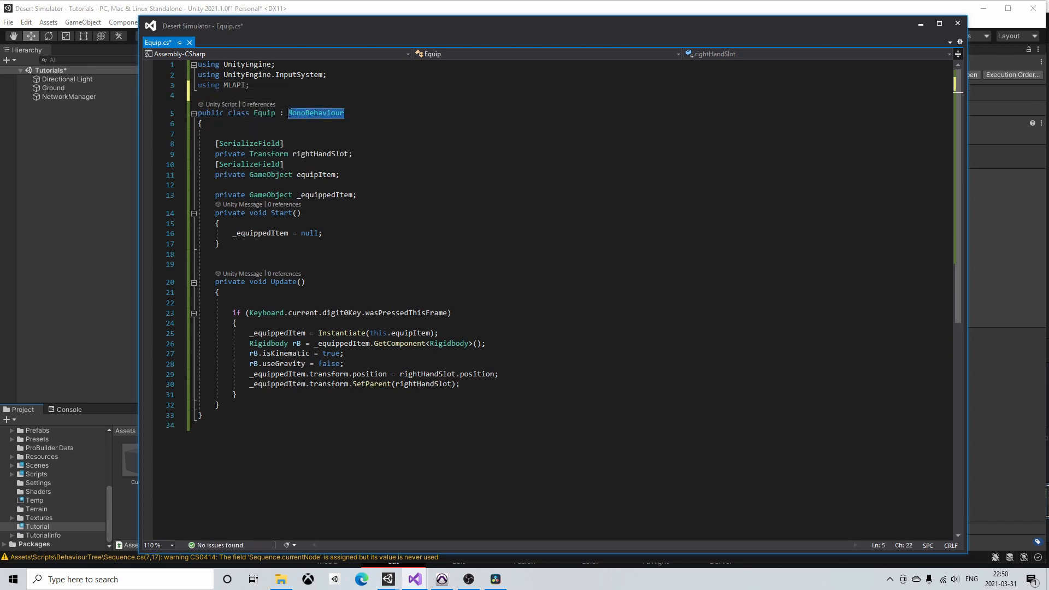
{"action": "type", "text": "NetworkBehaviour"}
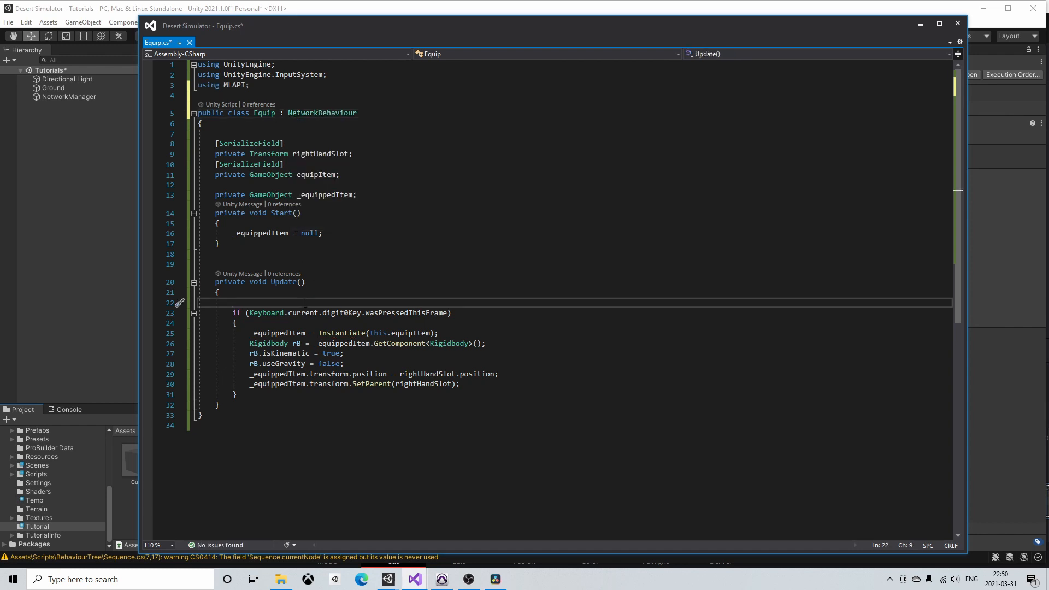
{"action": "type", "text": "if(I)"}
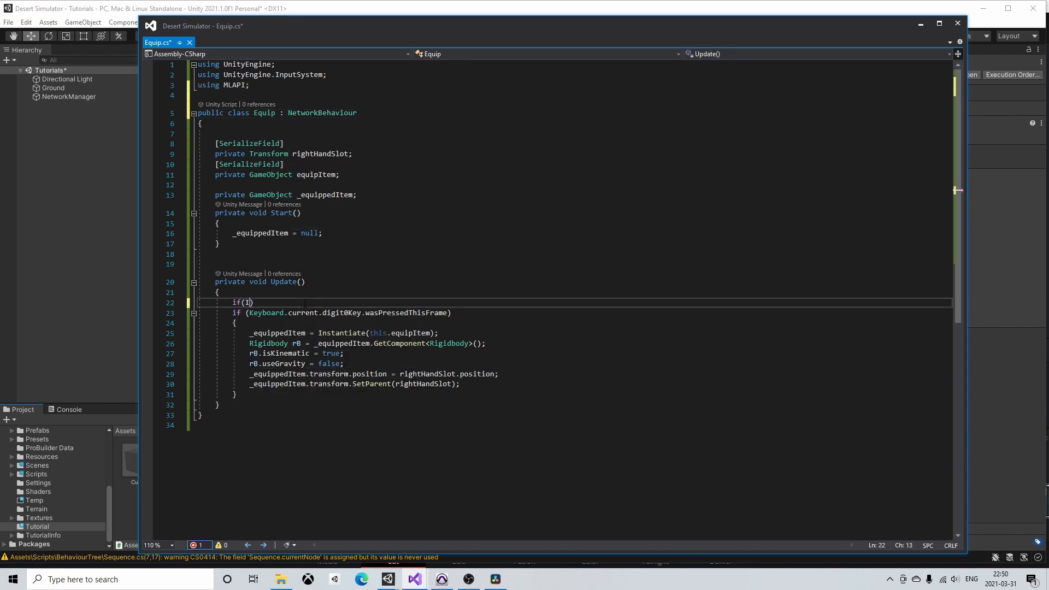
{"action": "type", "text": "sLocalPlayer"}
{"action": "type", "text": "}"}
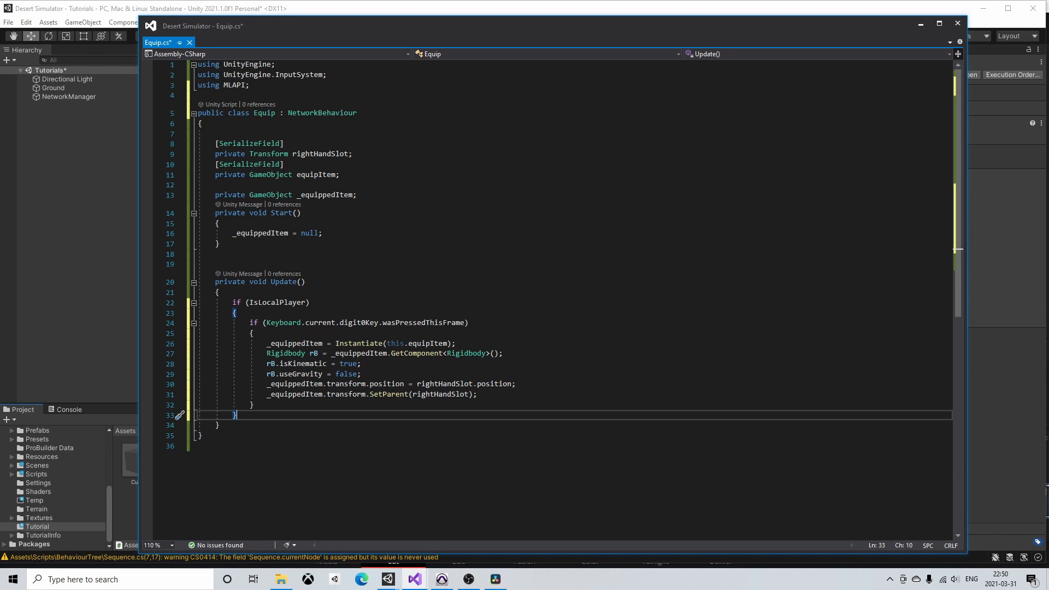
- Add using MLAPI.Messaging and declare a [ServerRpc] private void EquipServerRpc method
{"action": "type", "text": "using ML"}
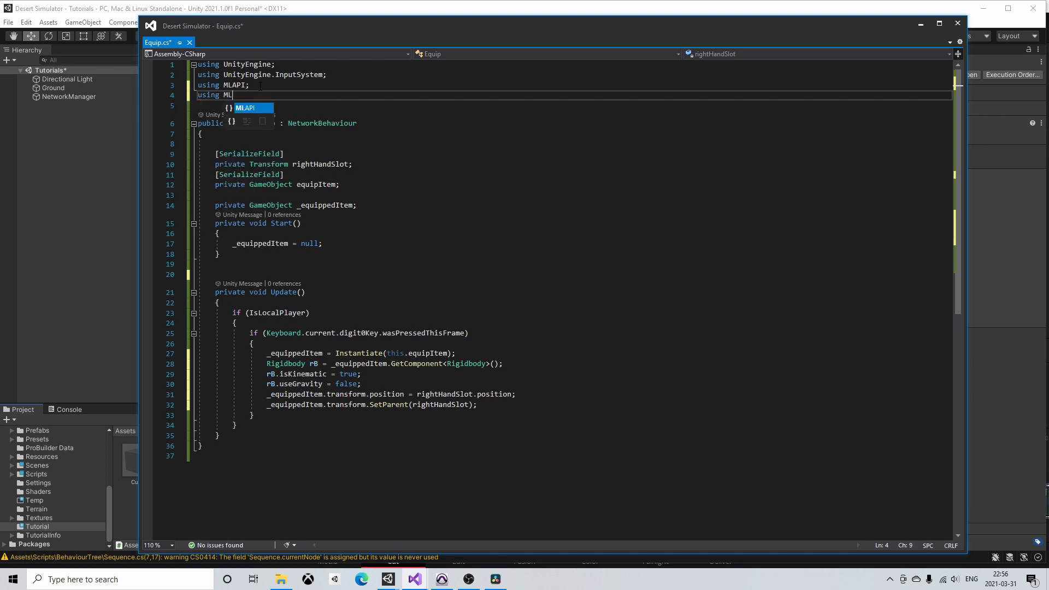
{"action": "type", "text": ".Messaging;"}
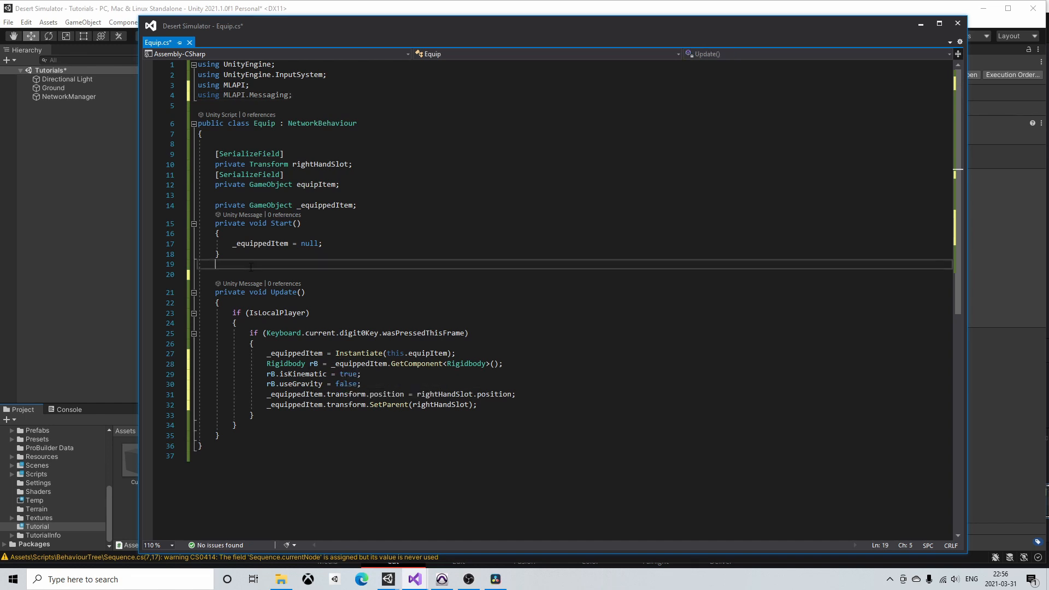
{"action": "type", "text": "[]"}
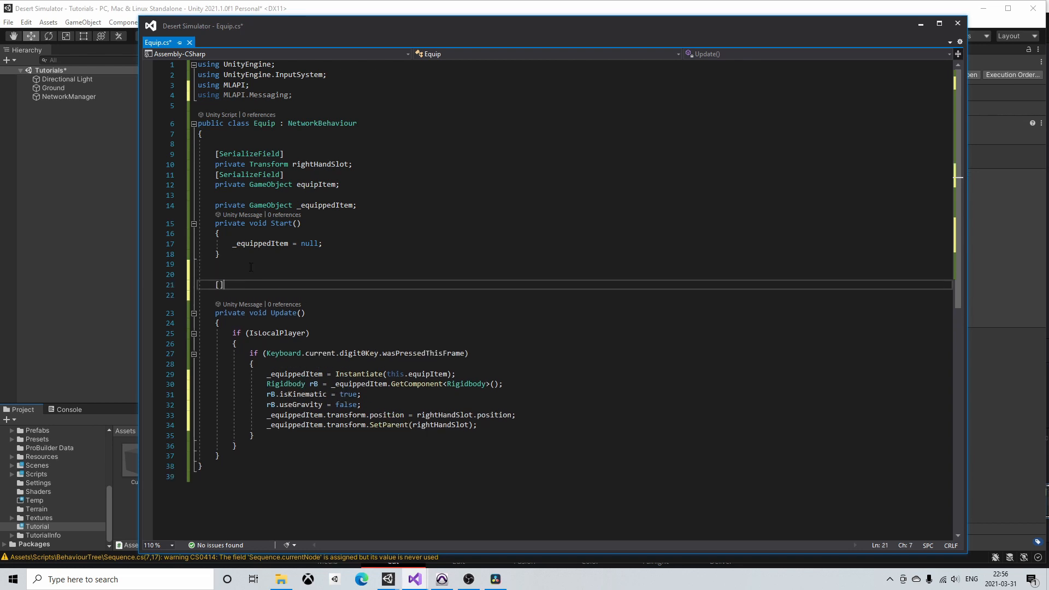
{"action": "type", "text": "ServerRpc"}
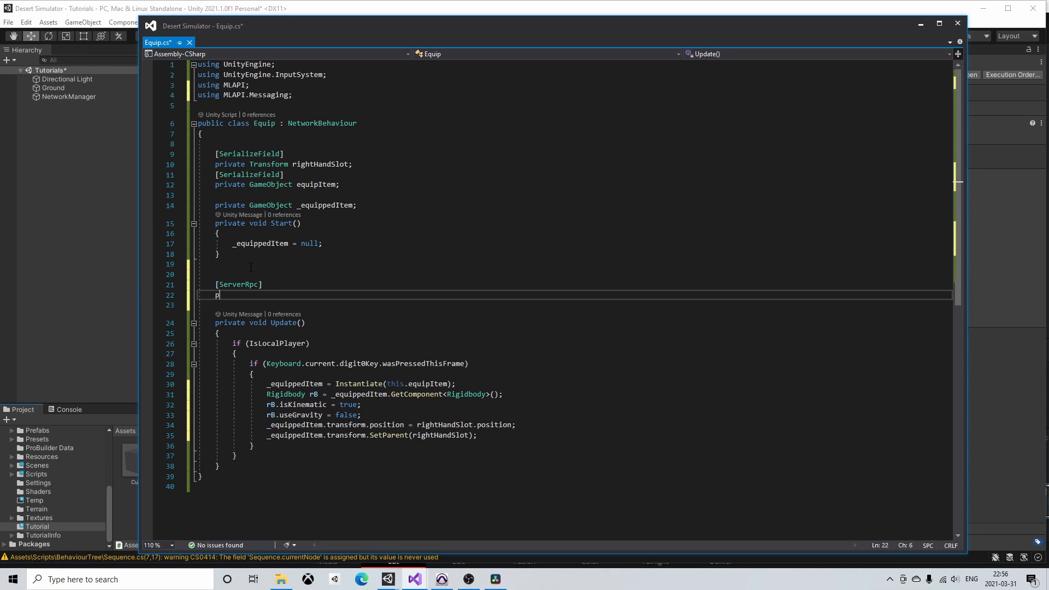
{"action": "type", "text": "rivate void"}
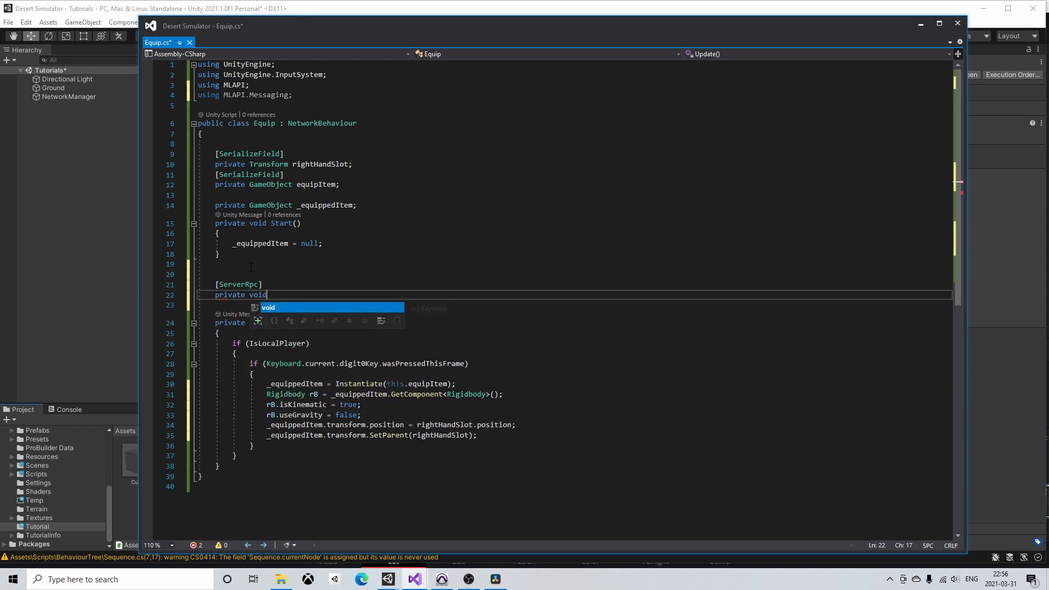
{"action": "type", "text": "EquipServerRpc("}
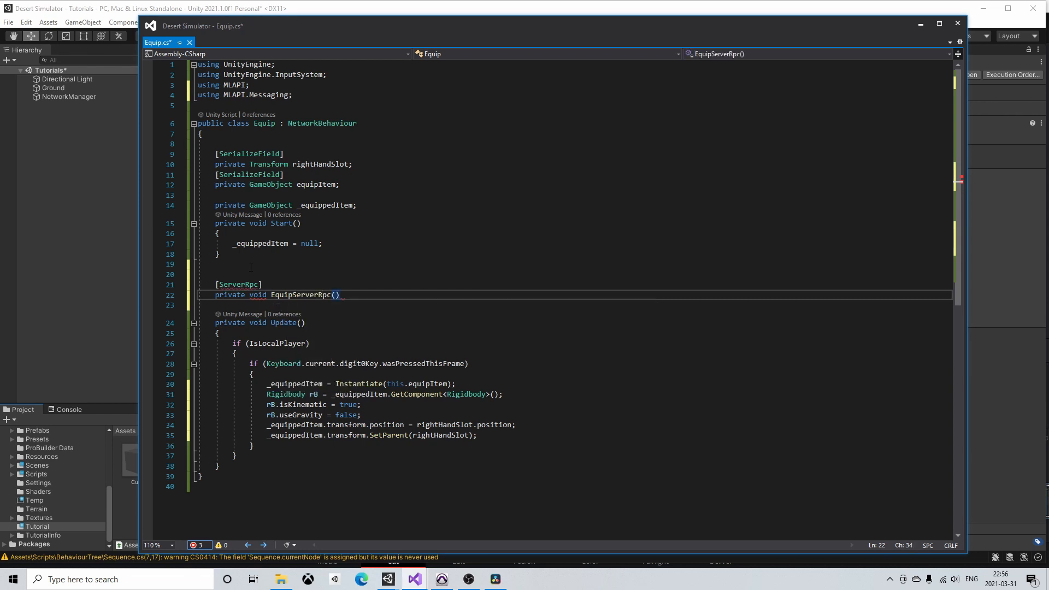
- Make EquipServerRpc log an equip message, instantiate equipItem and network-spawn it via NetworkObject
{"action": "type", "text": "{ }"}
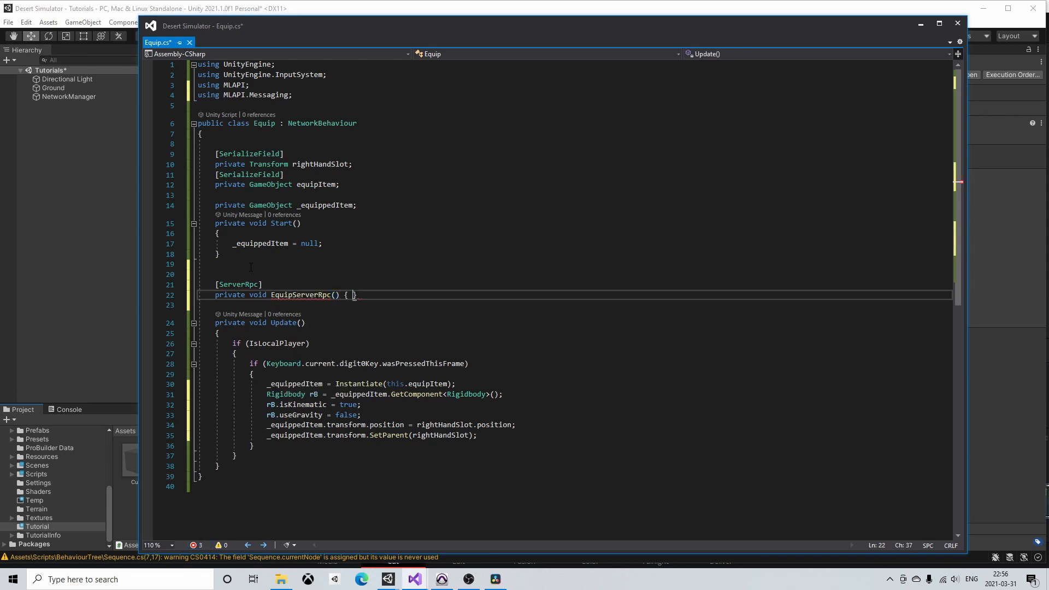
{"action": "type", "text": "GameObject go = Instantiate(equipItem);"}
{"action": "type", "text": "Debug.Log(\"Clie\");"}
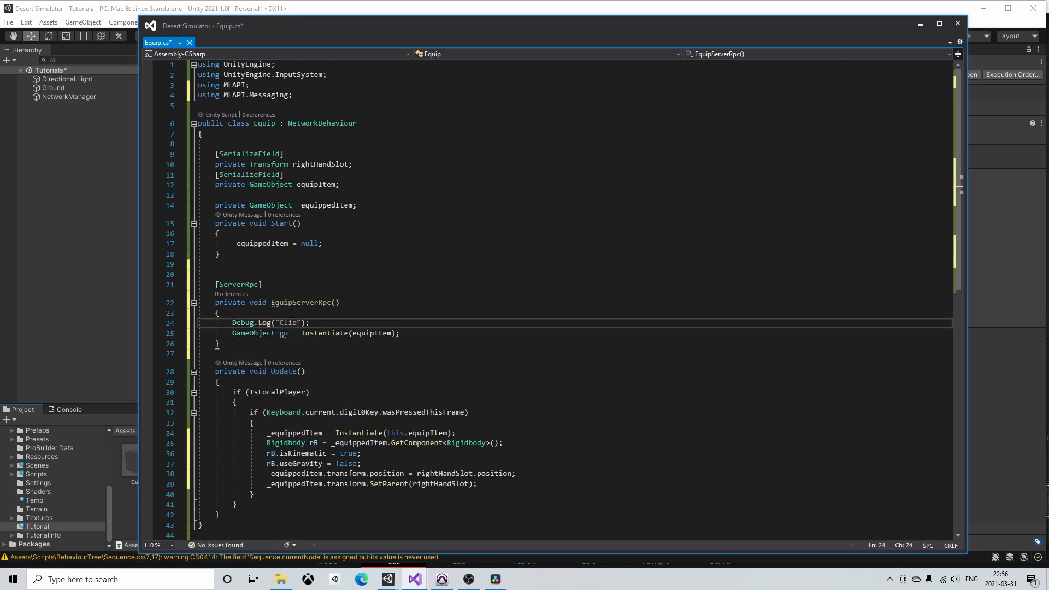
{"action": "type", "text": "nt wants to equip"}
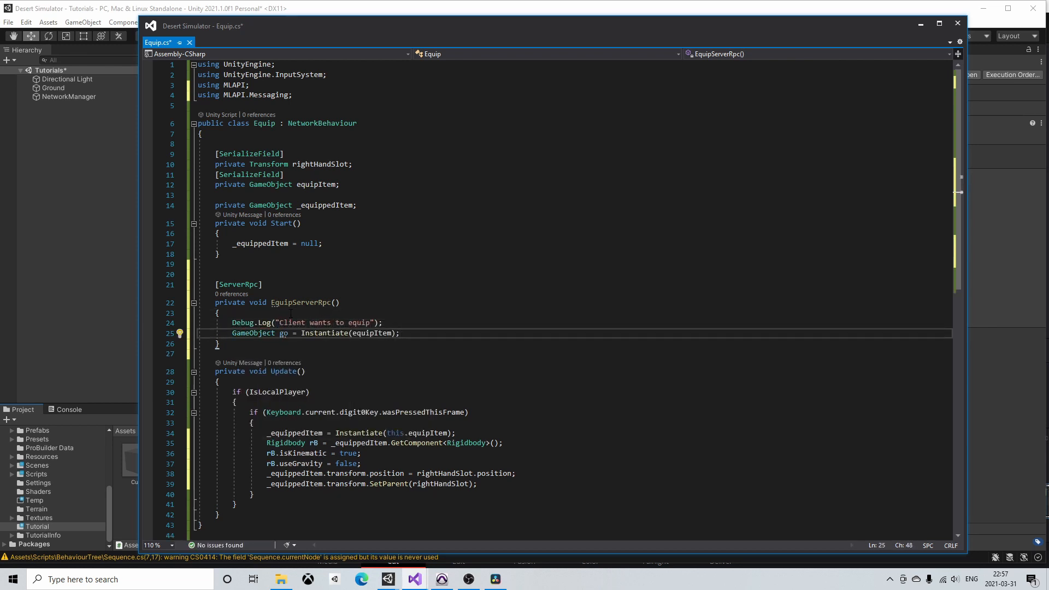
{"action": "type", "text": "go.GetComponent<>"}
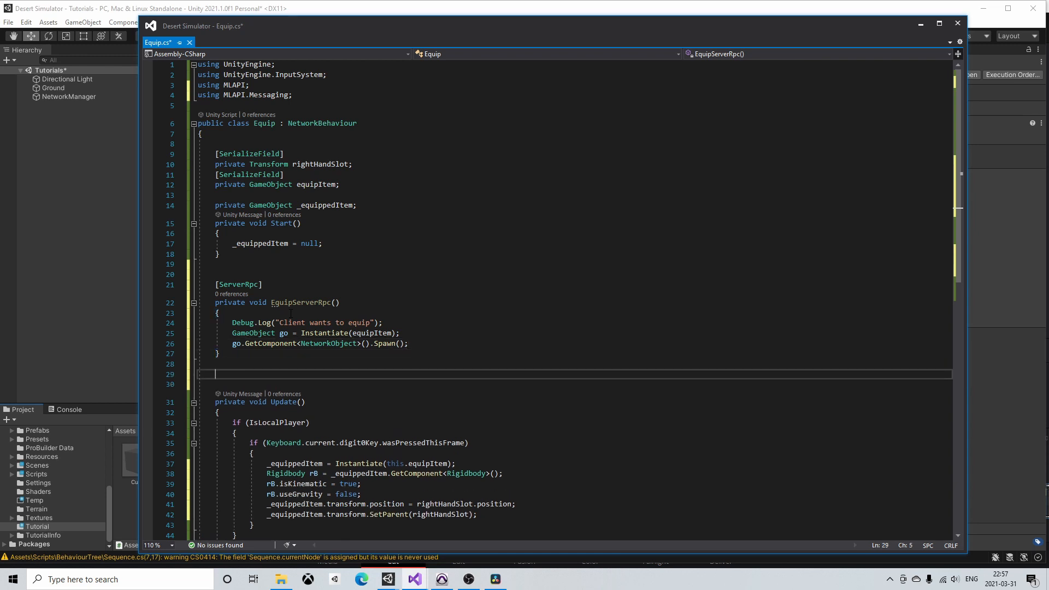
- Write private void EquipClientRpc(ulong itemNetID) with Debug.Log("Client is equipping") in its body
{"action": "type", "text": "private void Equi"}
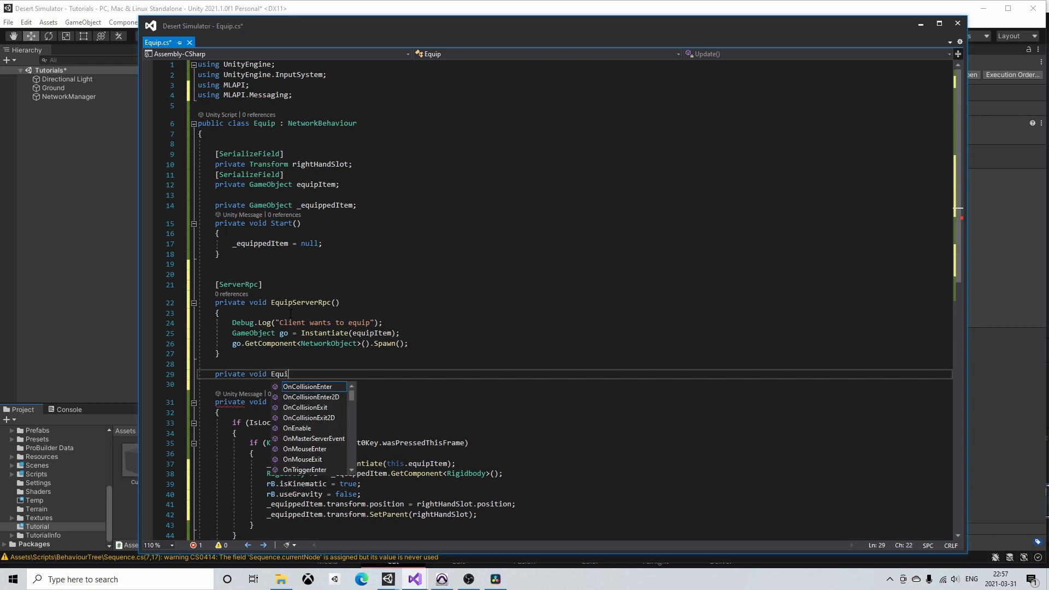
{"action": "type", "text": "pClientRpc("}
{"action": "left_click", "coordinate": [573, 383]}
{"action": "type", "text": "{"}
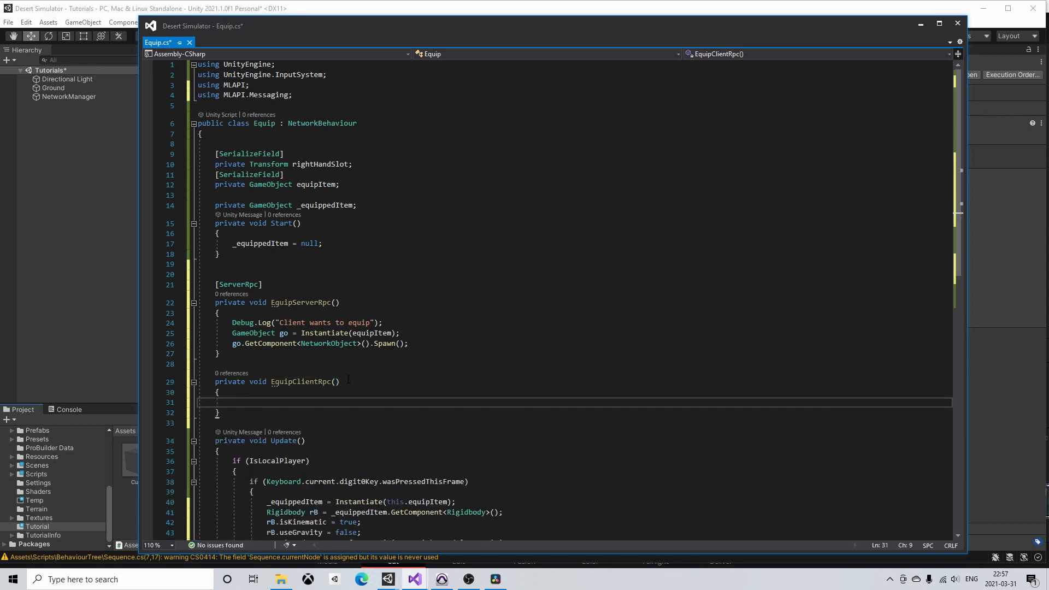
{"action": "type", "text": "ulong netI"}
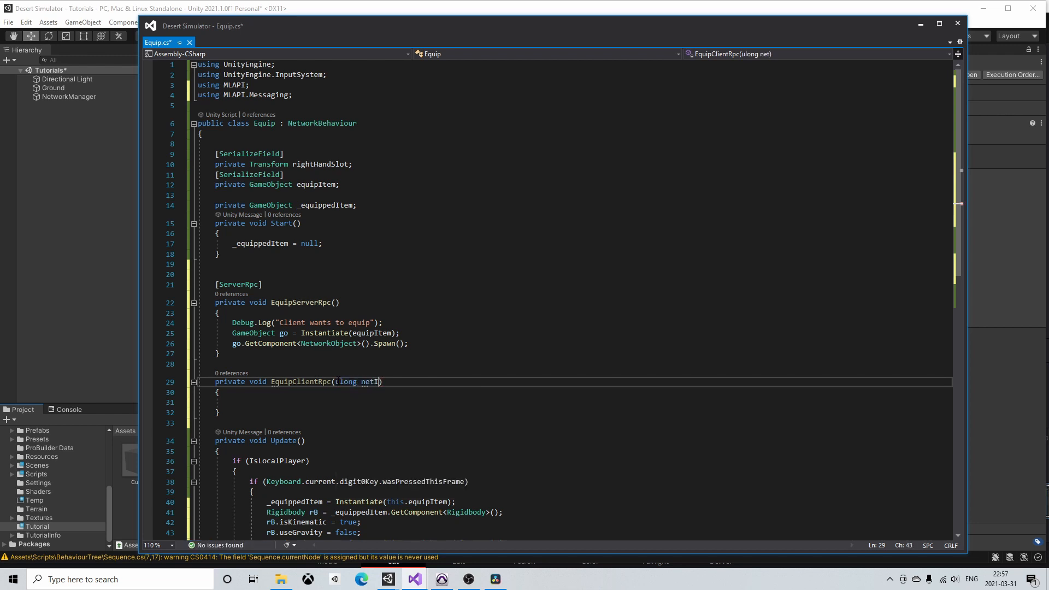
{"action": "type", "text": "item"}
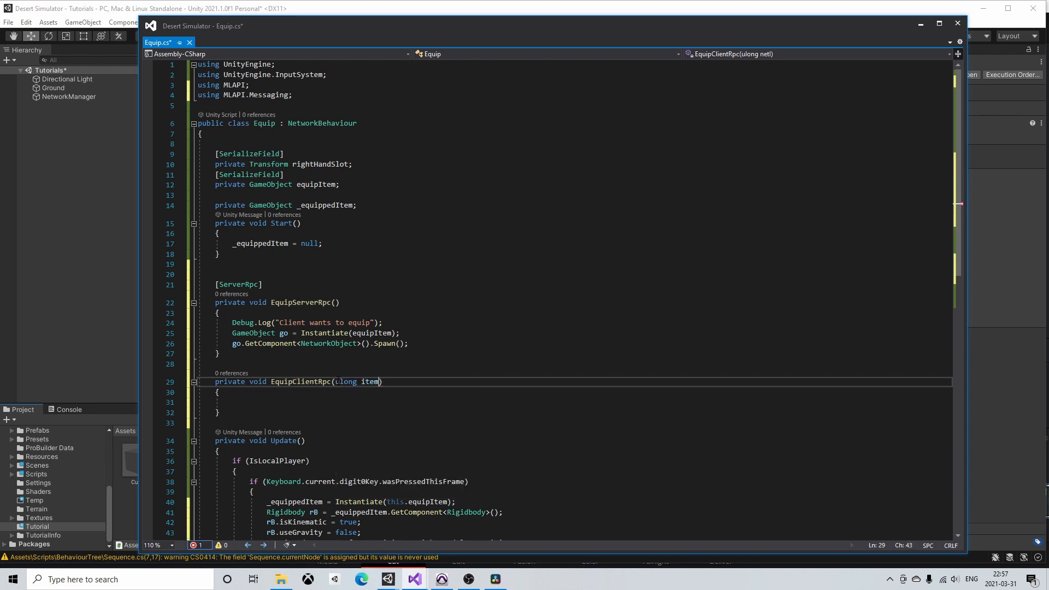
{"action": "type", "text": "NetID"}
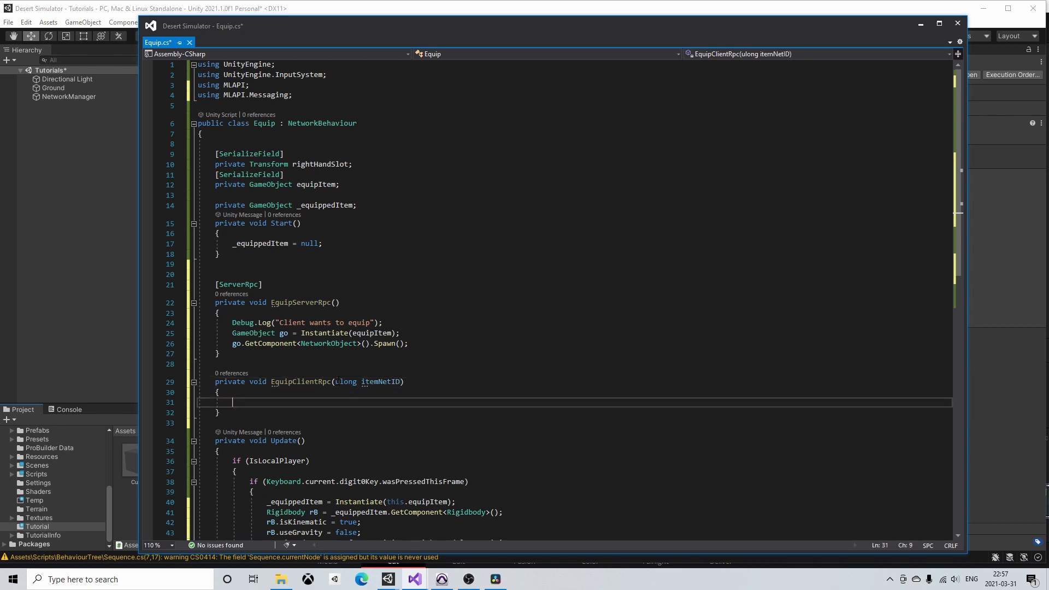
{"action": "type", "text": "Debug"}
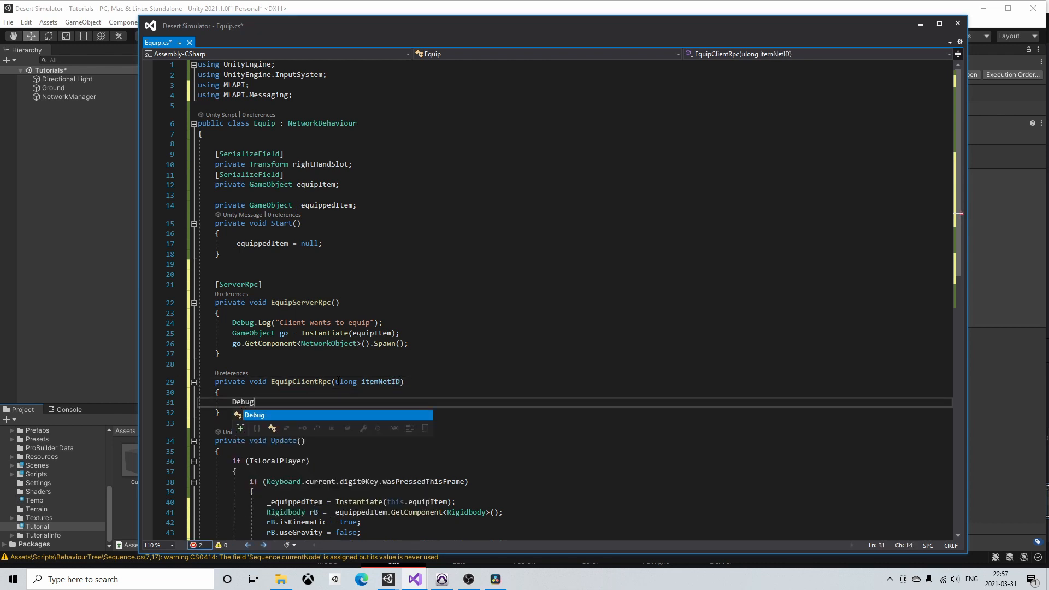
{"action": "type", "text": ".Log();"}
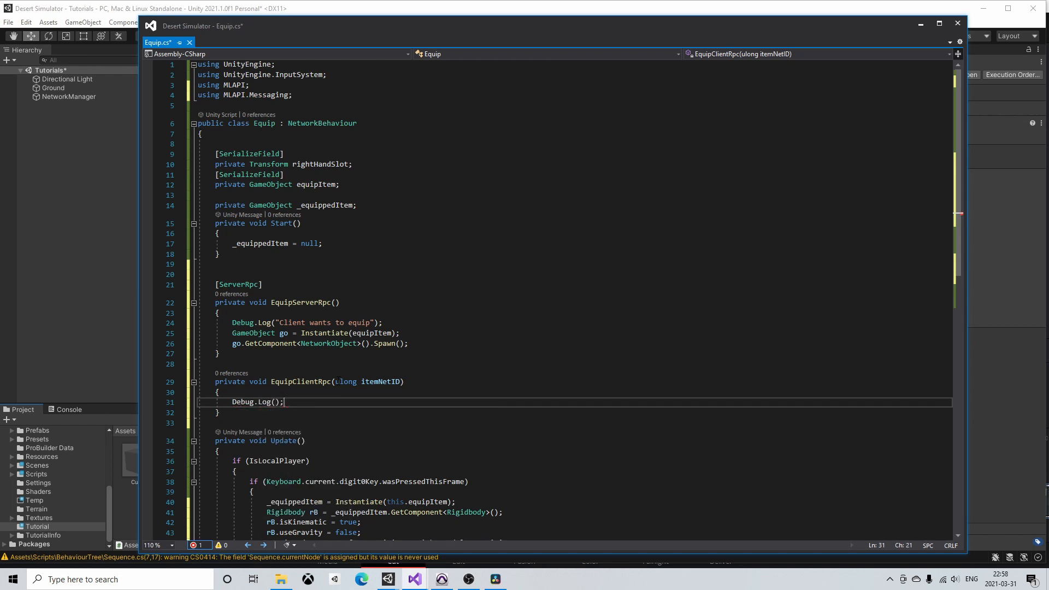
{"action": "type", "text": "\"\""}
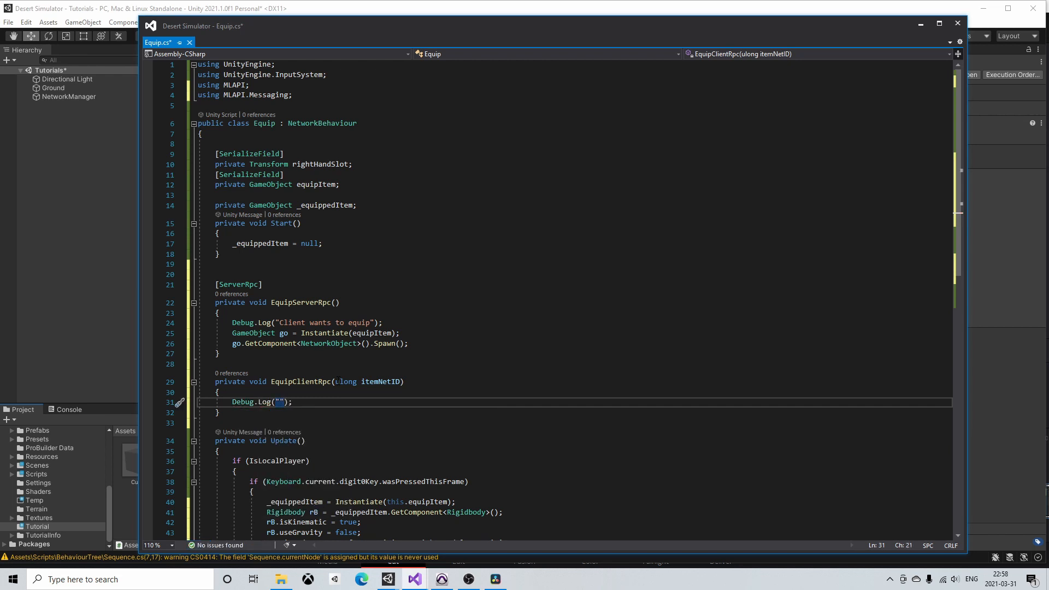
{"action": "type", "text": "Client is equipping"}
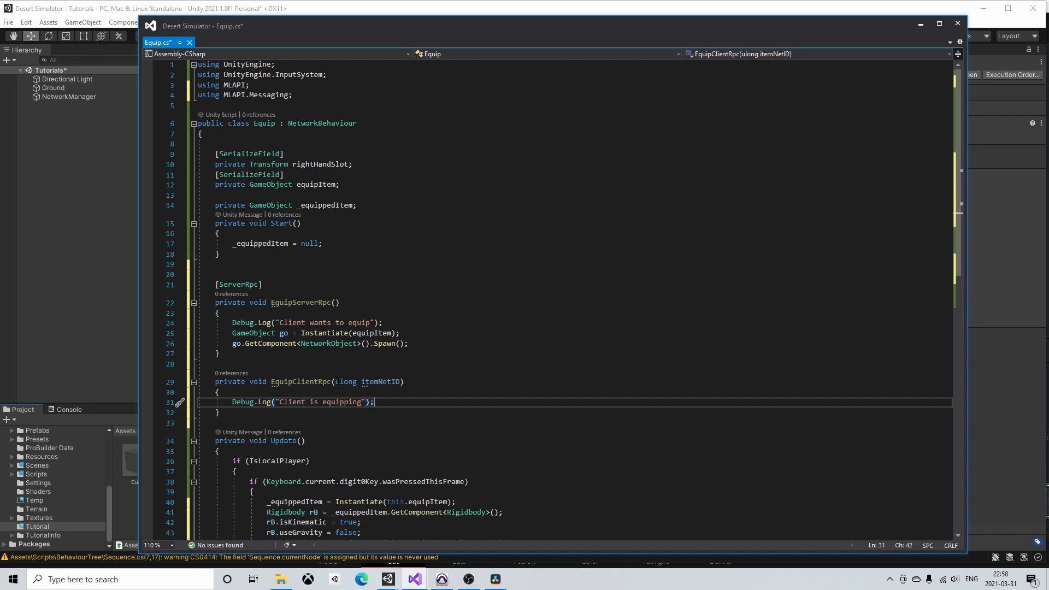
- Import MLAPI.Spawning and set netObj from NetworkSpawnManager.SpawnedObjects[itemNetID] in EquipClientRpc
{"action": "type", "text": "using"}
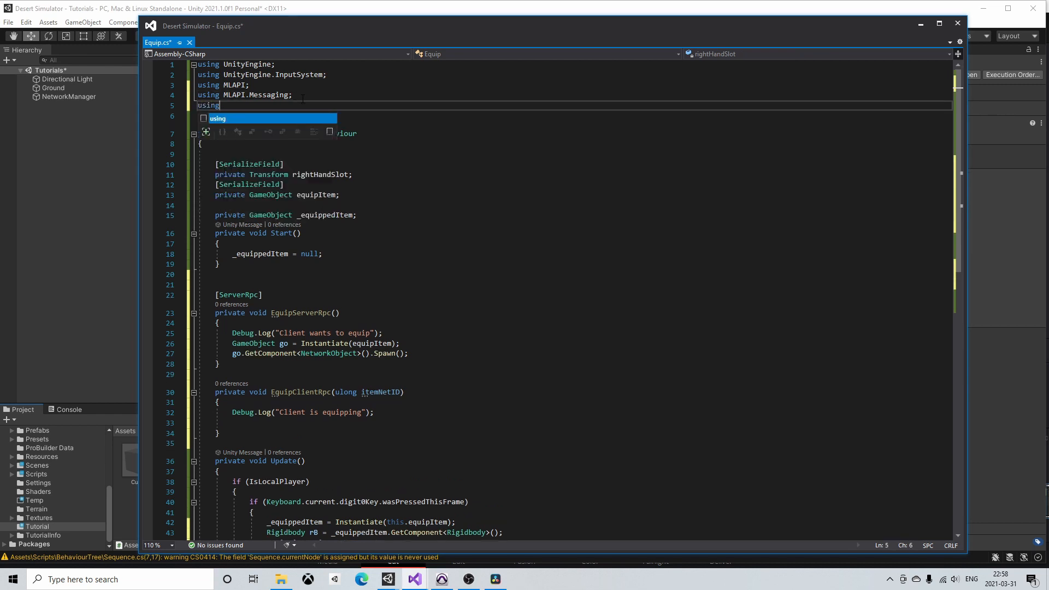
{"action": "type", "text": "MLAPI."}
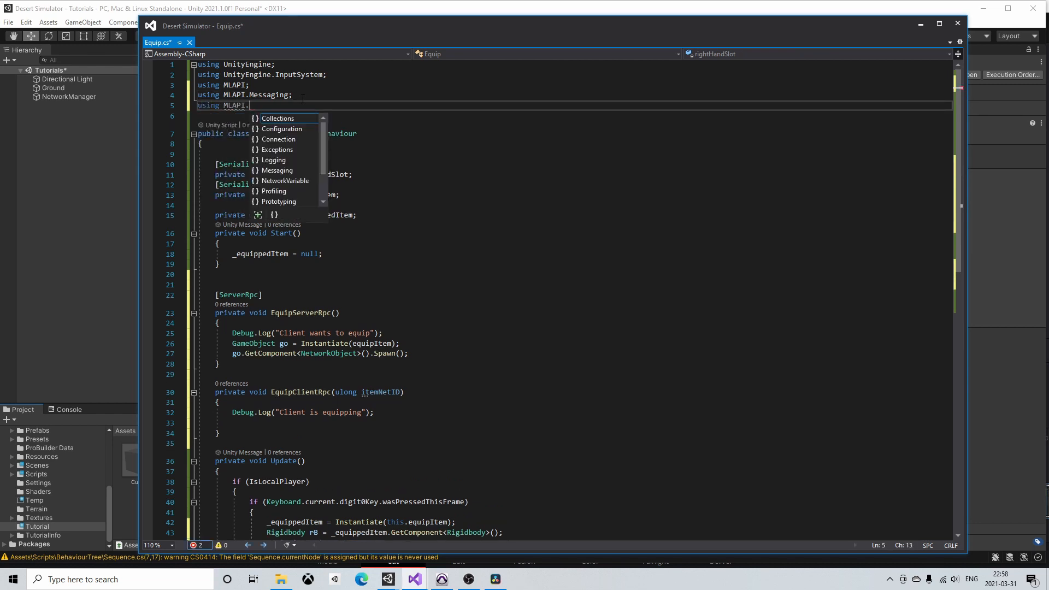
{"action": "type", "text": "Spawning;"}
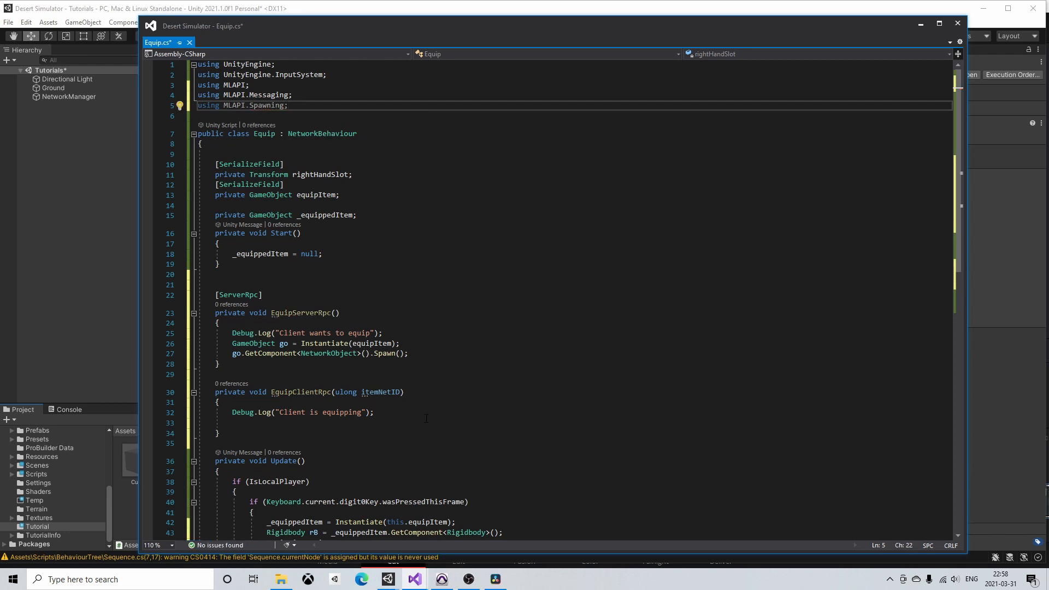
{"action": "type", "text": "NetworkObject netObj = Ne"}
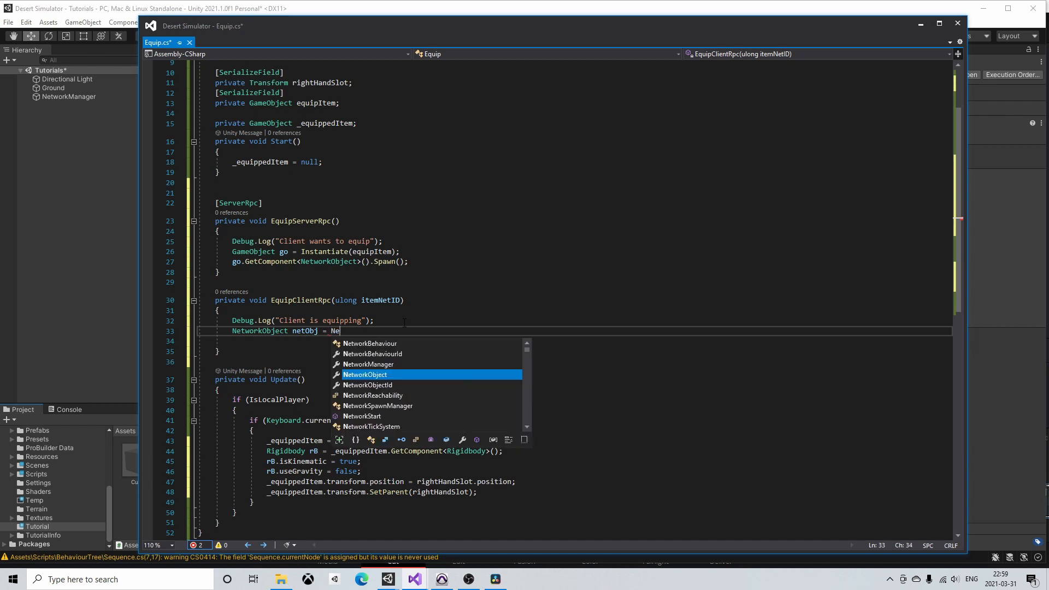
{"action": "type", "text": "t"}
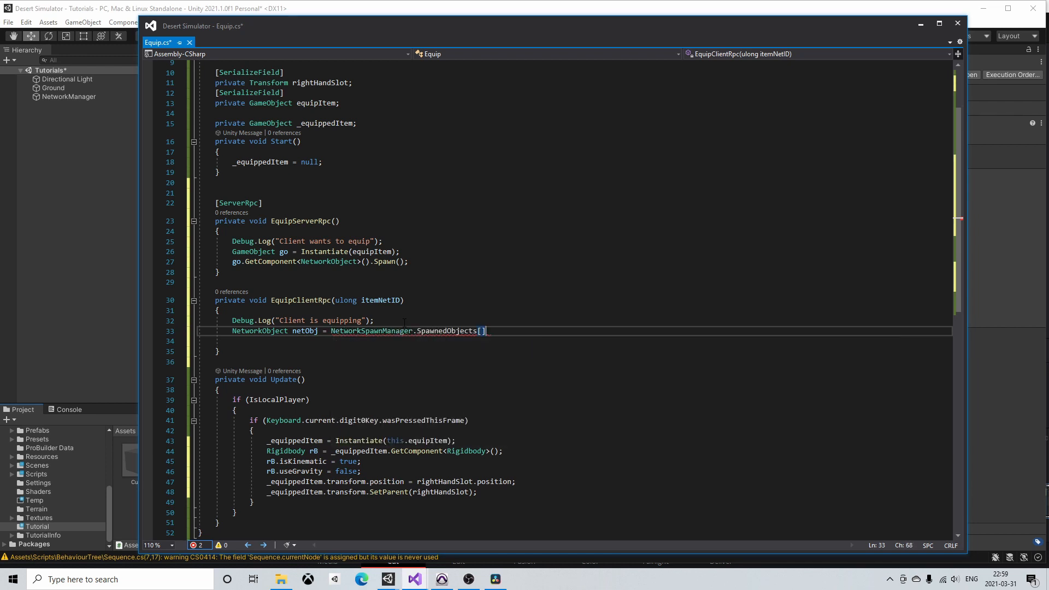
{"action": "type", "text": "itemNetID];"}
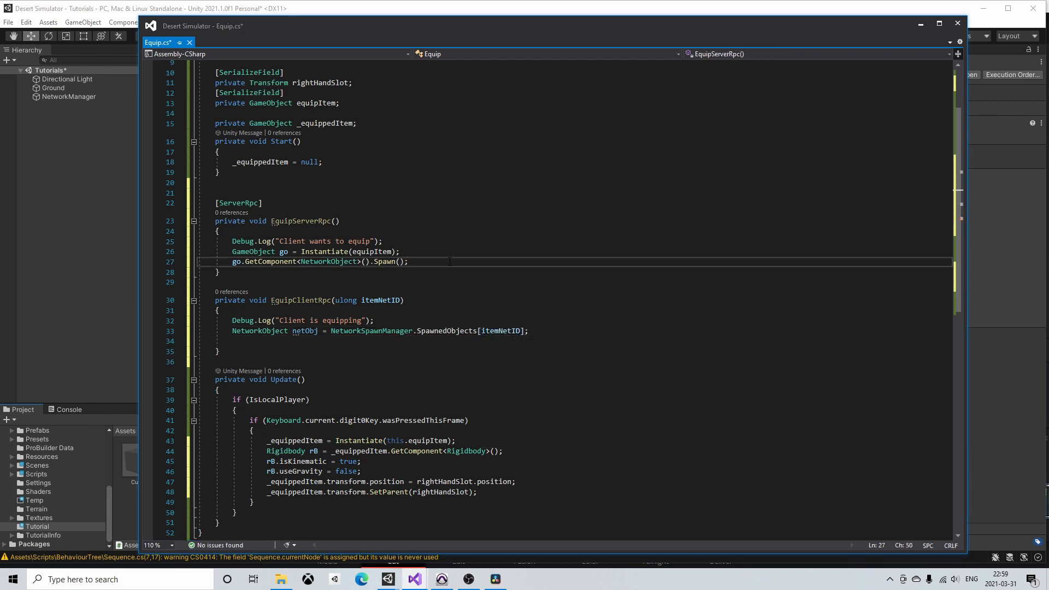
- Store go's NetworkObject NetworkObjectId in itemNetID and call EquipClientRpc(itemNetID) from EquipServerRpc
{"action": "type", "text": "ulong"}
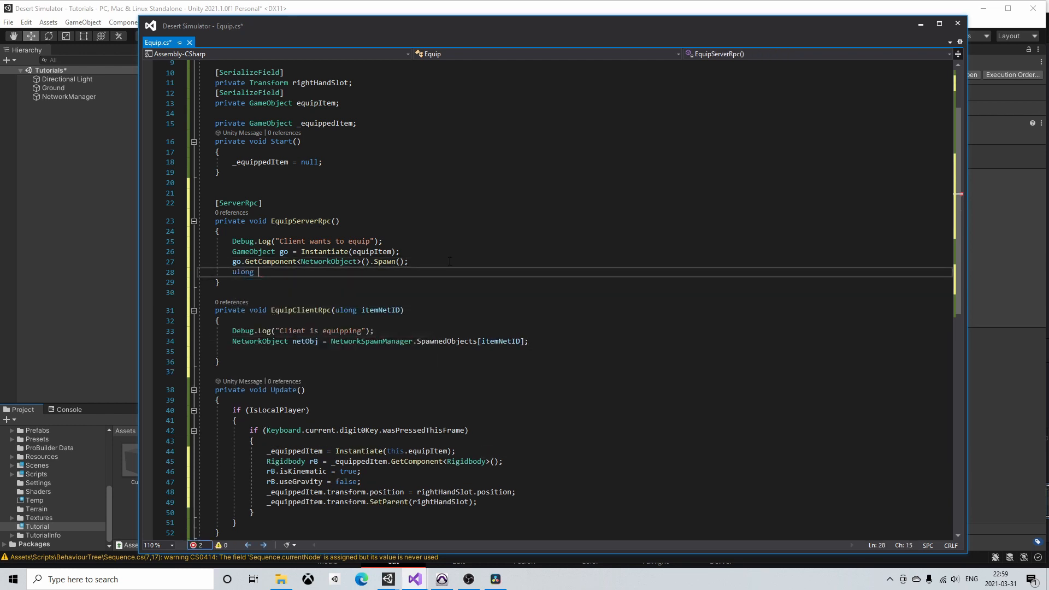
{"action": "type", "text": "itemNetID ="}
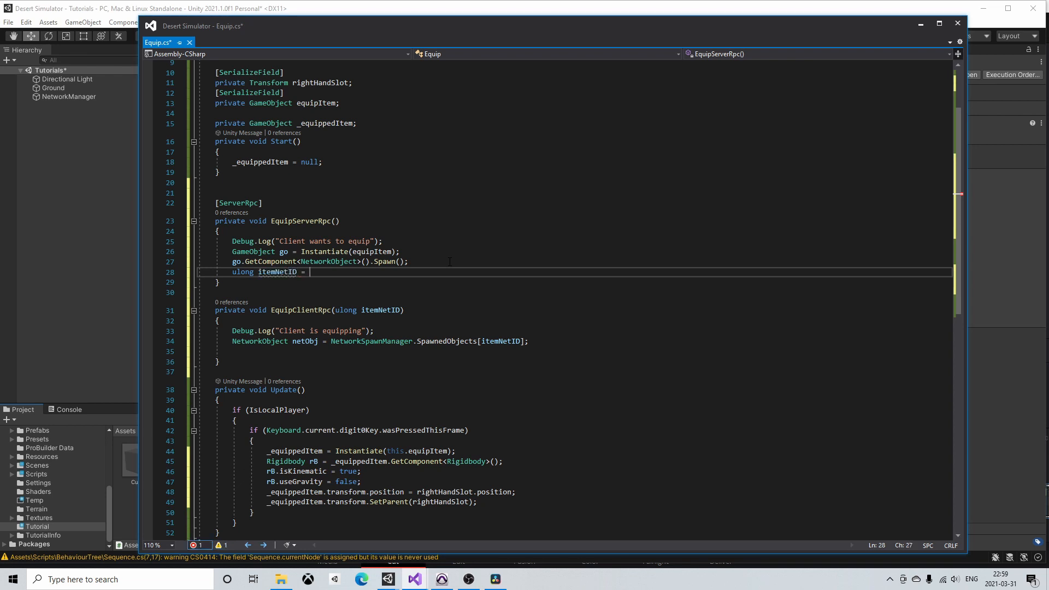
{"action": "type", "text": "go.GetComponent<Netwok>"}
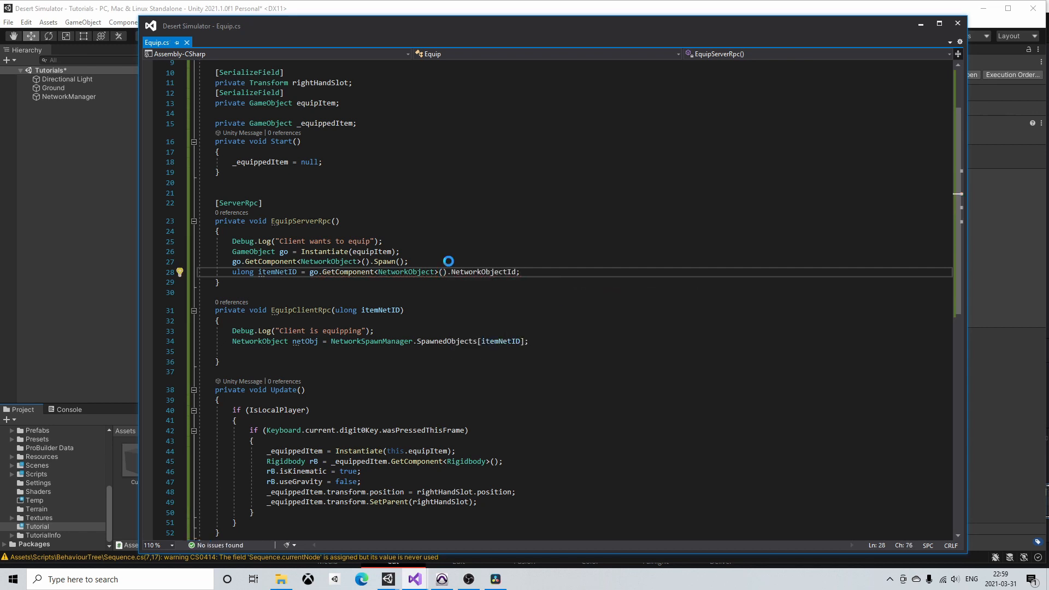
{"action": "type", "text": "EquipClientRpc"}
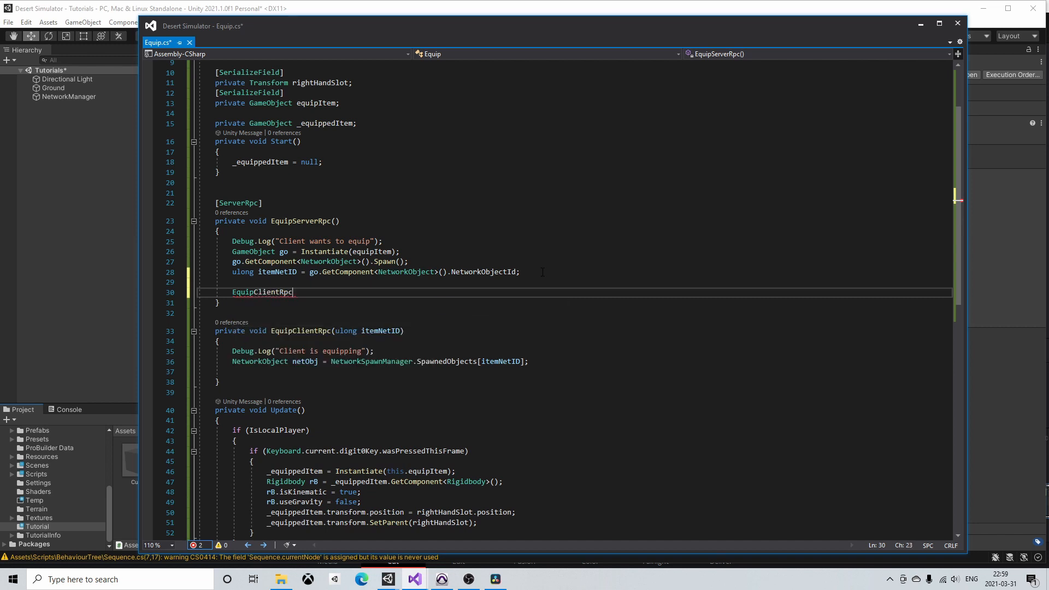
{"action": "type", "text": "(i);"}
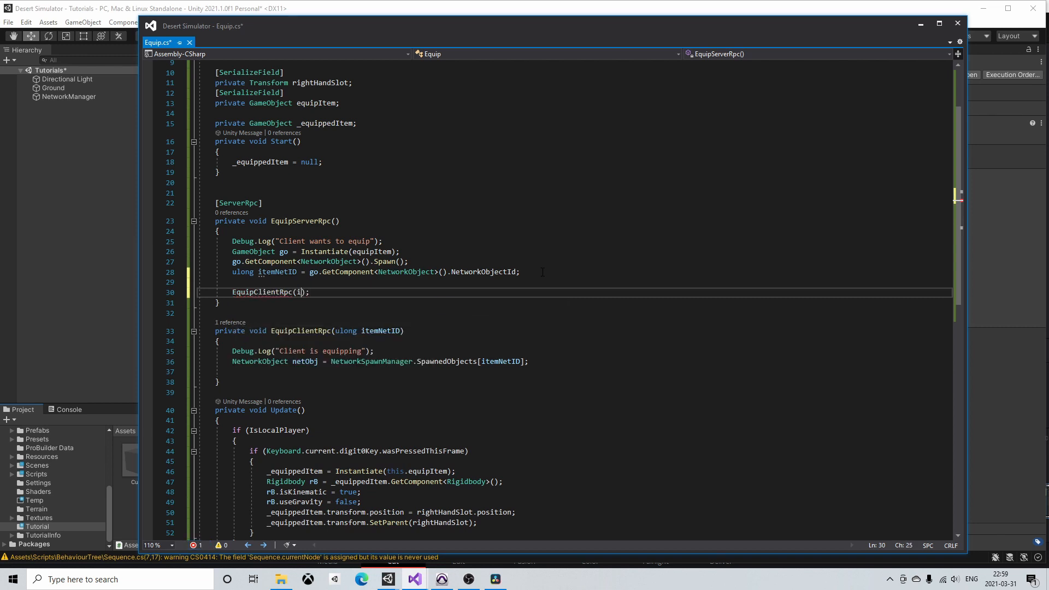
{"action": "type", "text": "temNetID"}
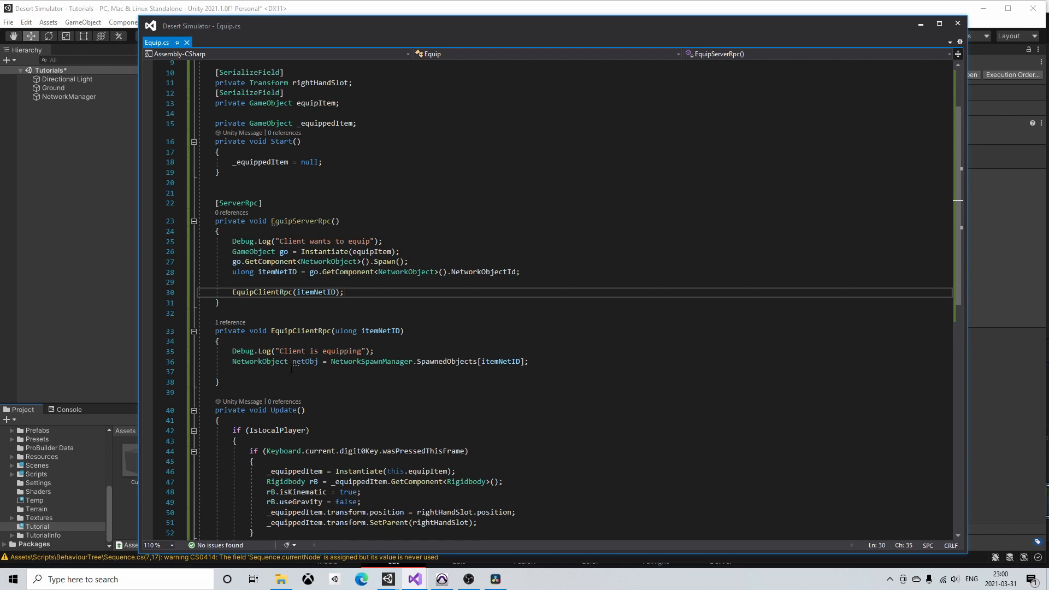
- Move the equip lines from Update into EquipClientRpc using netObj.gameObject; Update calls EquipServerRpc
{"action": "scroll", "scroll_direction": "down", "scroll_amount": 3}
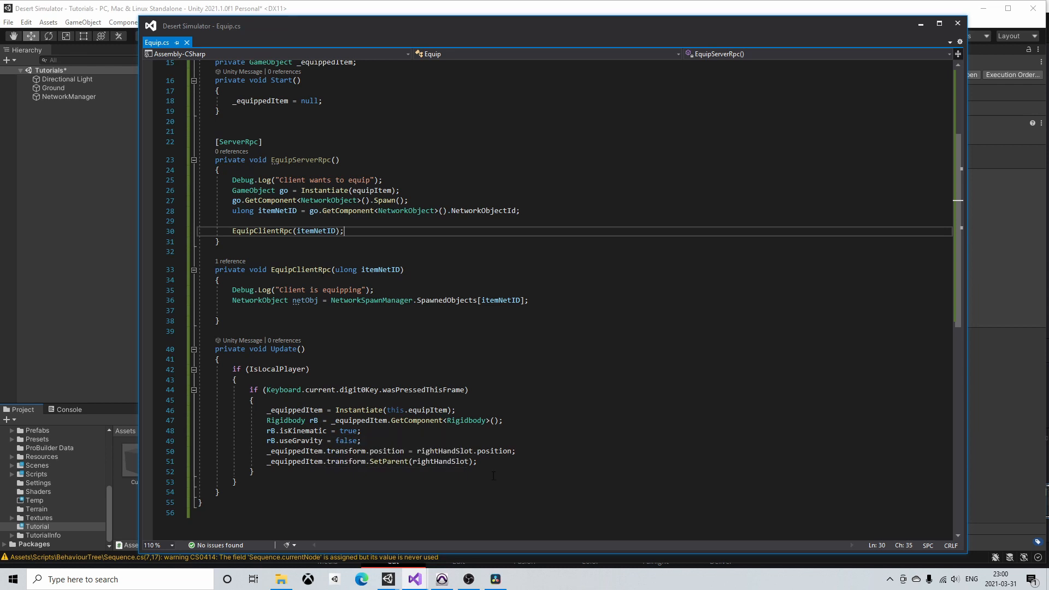
{"action": "left_click_drag", "start_coordinate": [266, 411], "coordinate": [477, 462]}
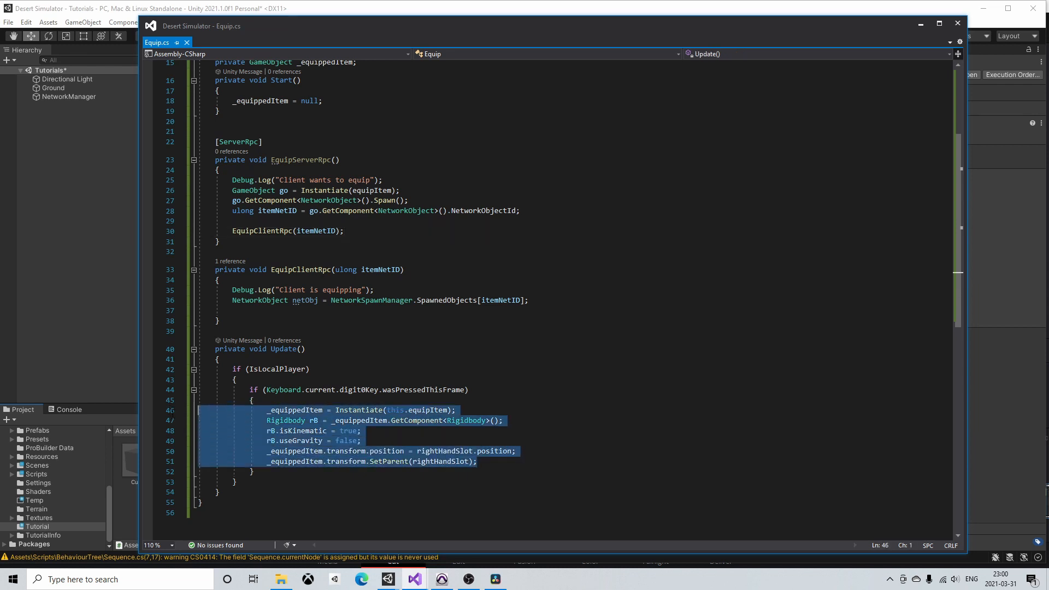
{"action": "key", "text": "Delete"}
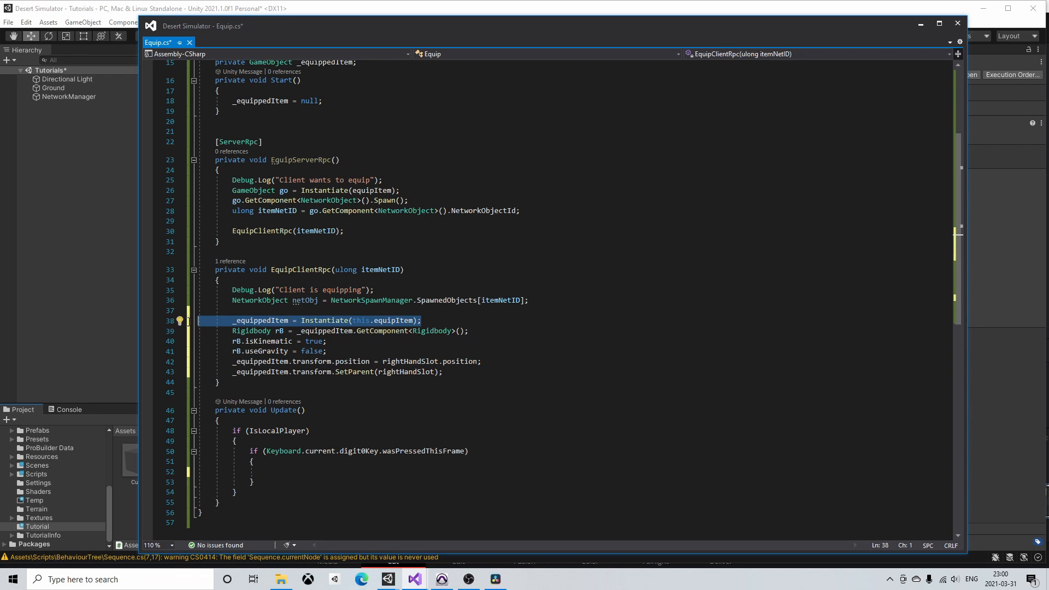
{"action": "mouse_move", "coordinate": [324, 320]}
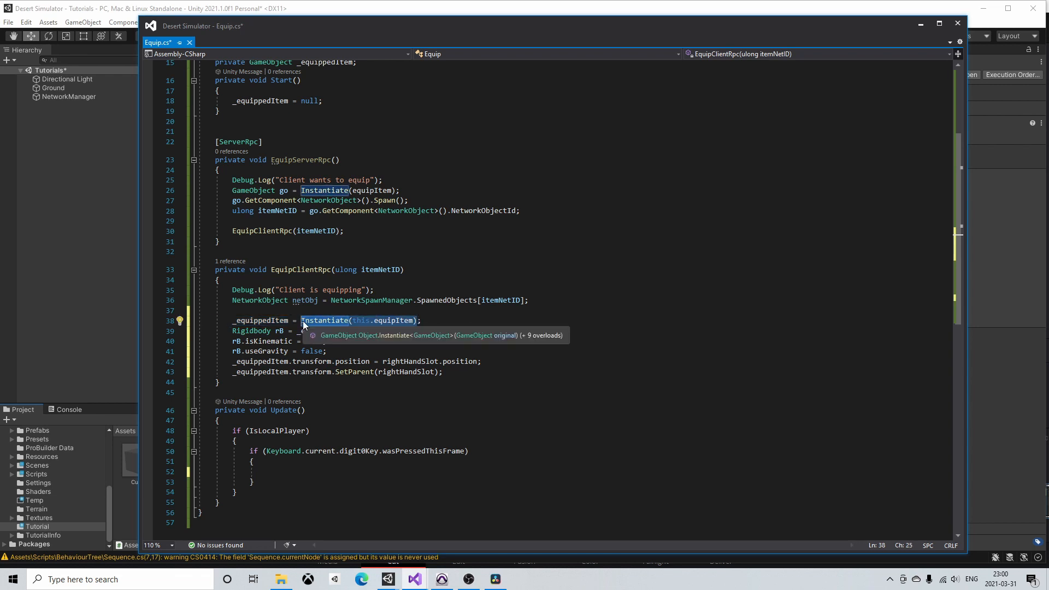
{"action": "type", "text": "netObj;"}
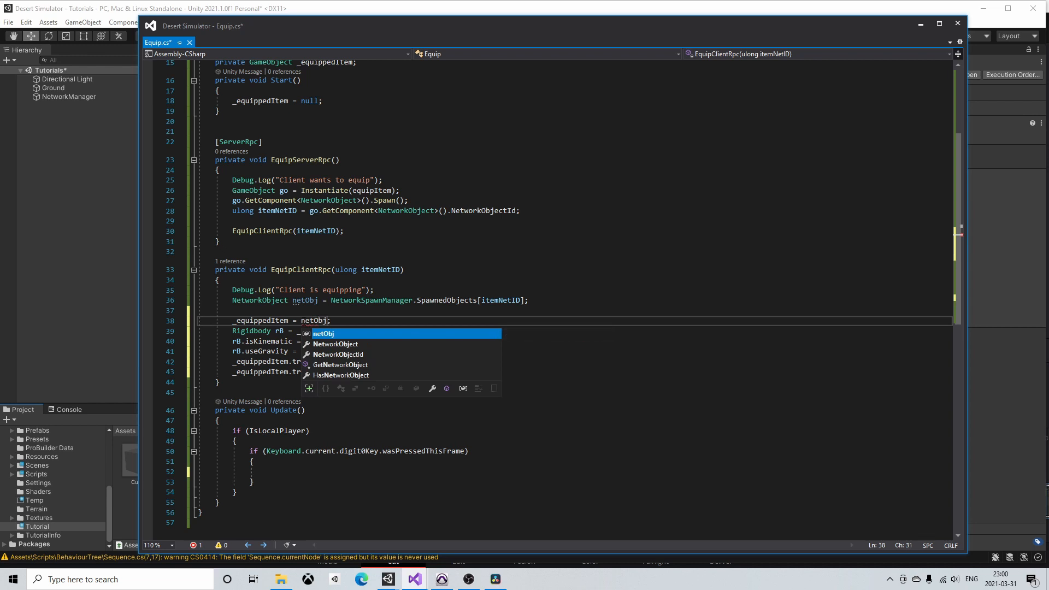
{"action": "type", "text": ".gameObject"}
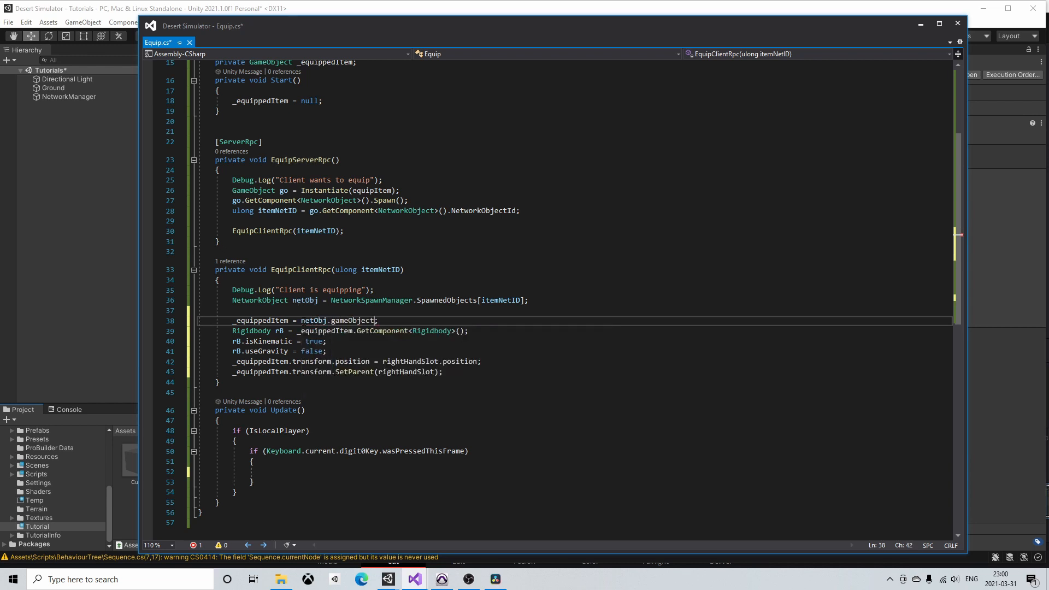
{"action": "type", "text": "ServerRpc();"}
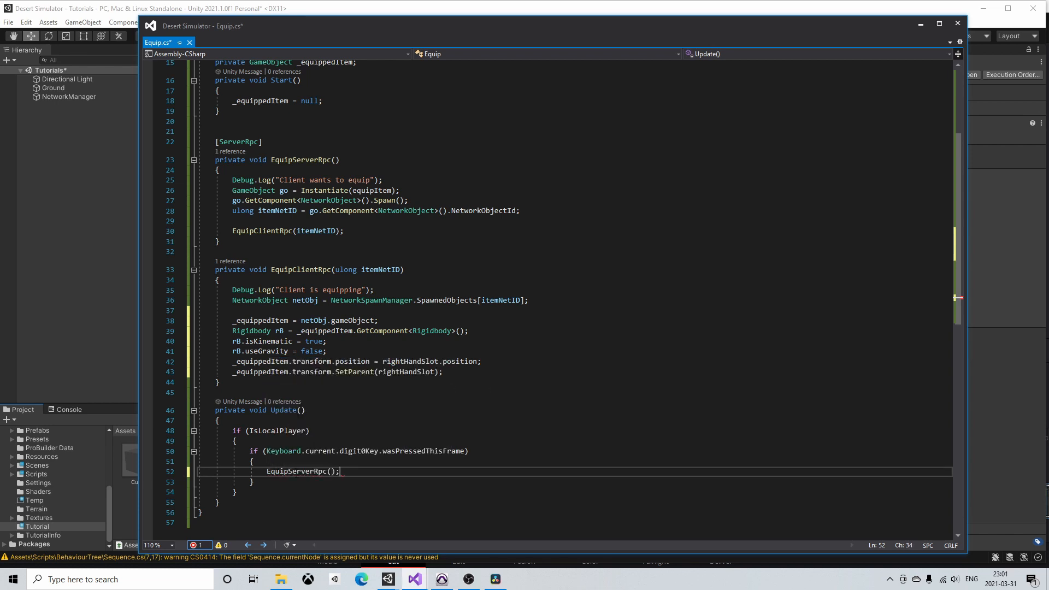
- Save Equip.cs with Ctrl+S
{"action": "key", "text": "ctrl+s"}
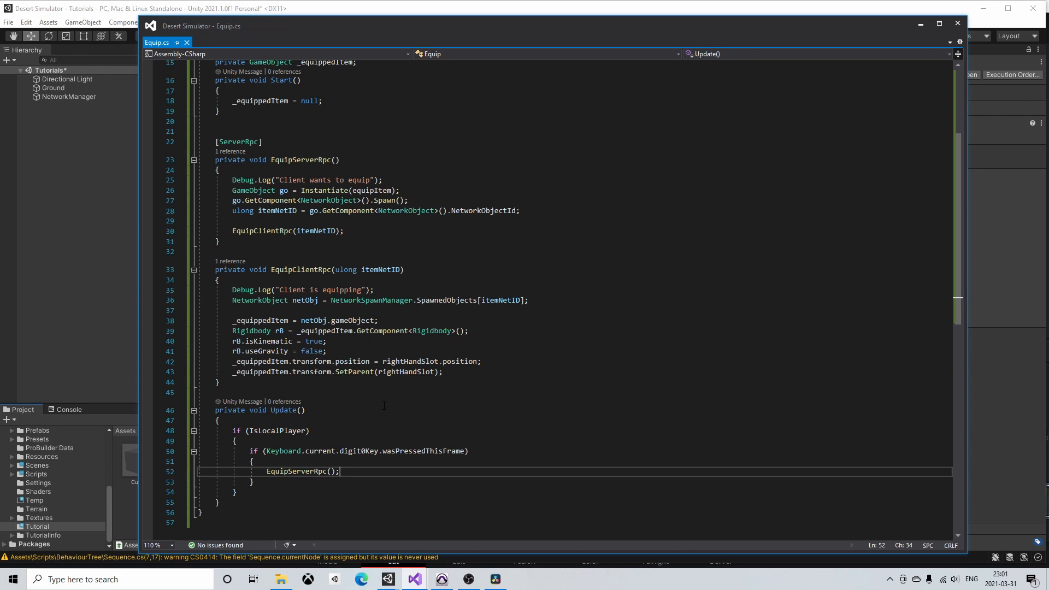
{"action": "mouse_move", "coordinate": [374, 401]}
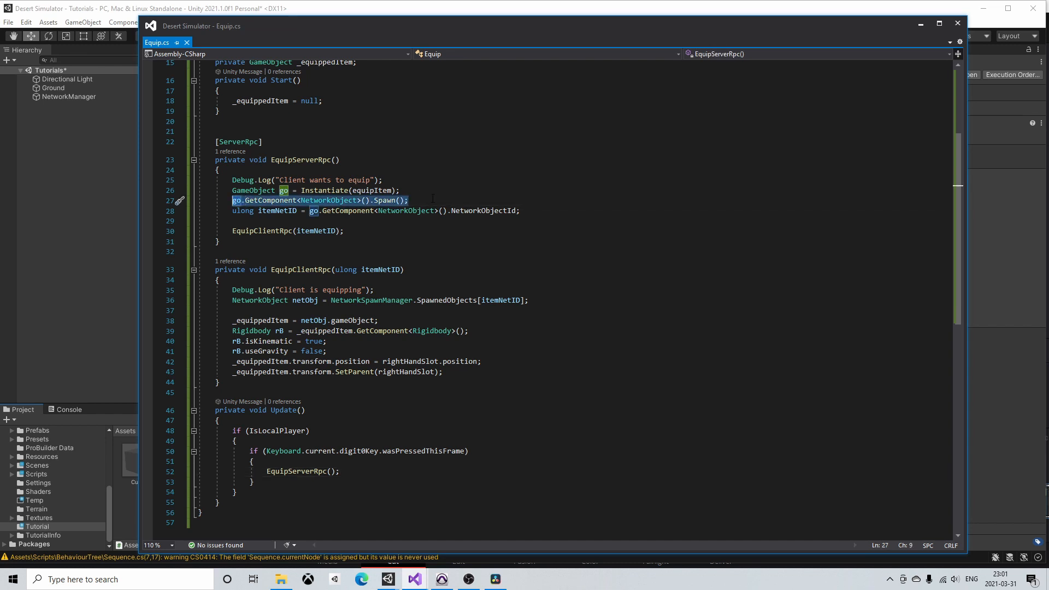
- Add ulong netID to EquipServerRpc, use SpawnWithOwnership(netID), pass LocalClientId from Update
{"action": "type", "text": "ulong netID"}
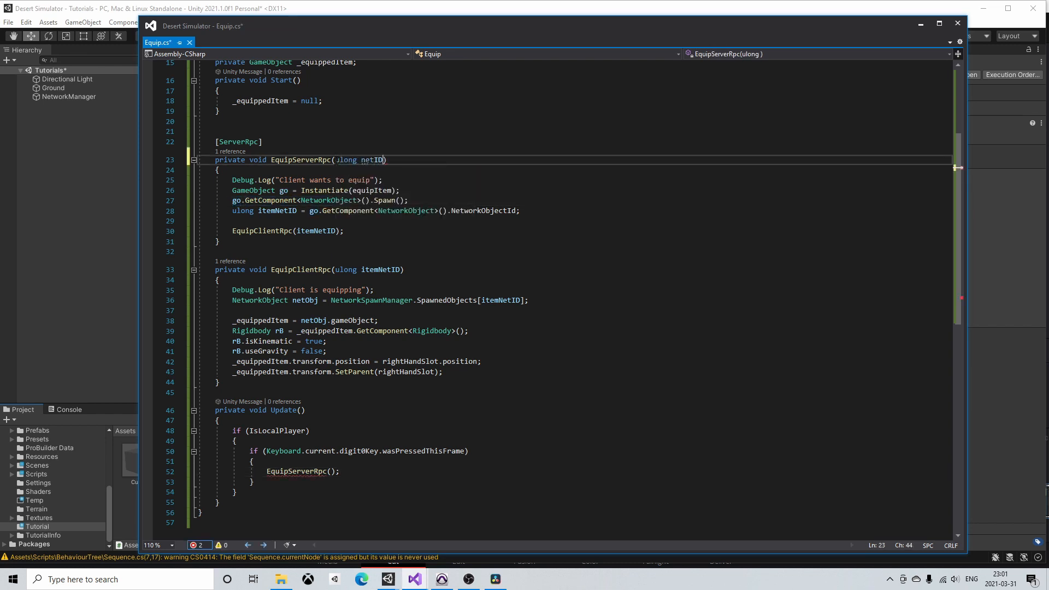
{"action": "type", "text": "Sp"}
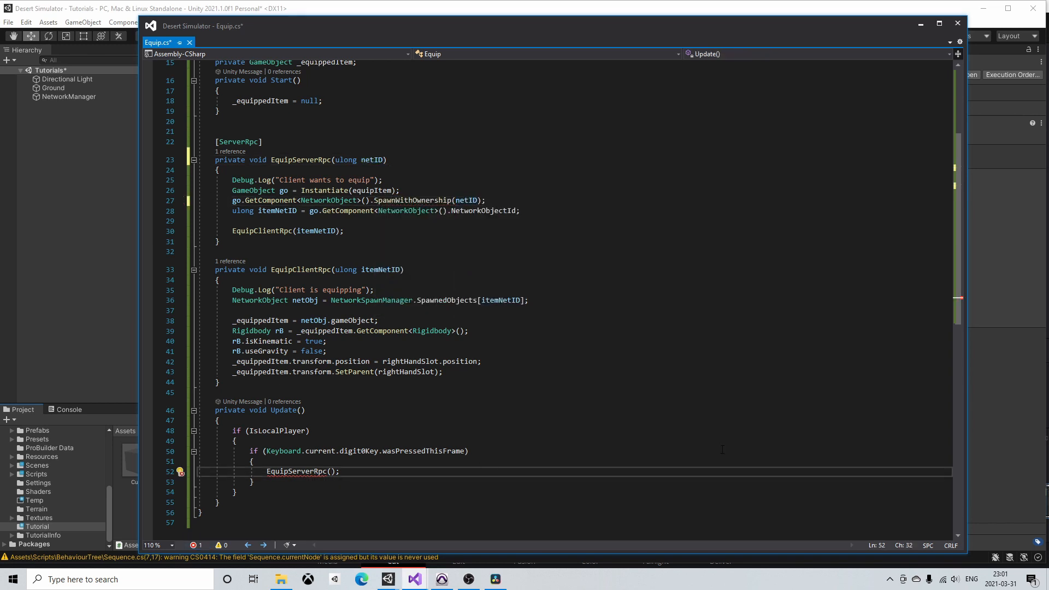
{"action": "type", "text": "Net"}
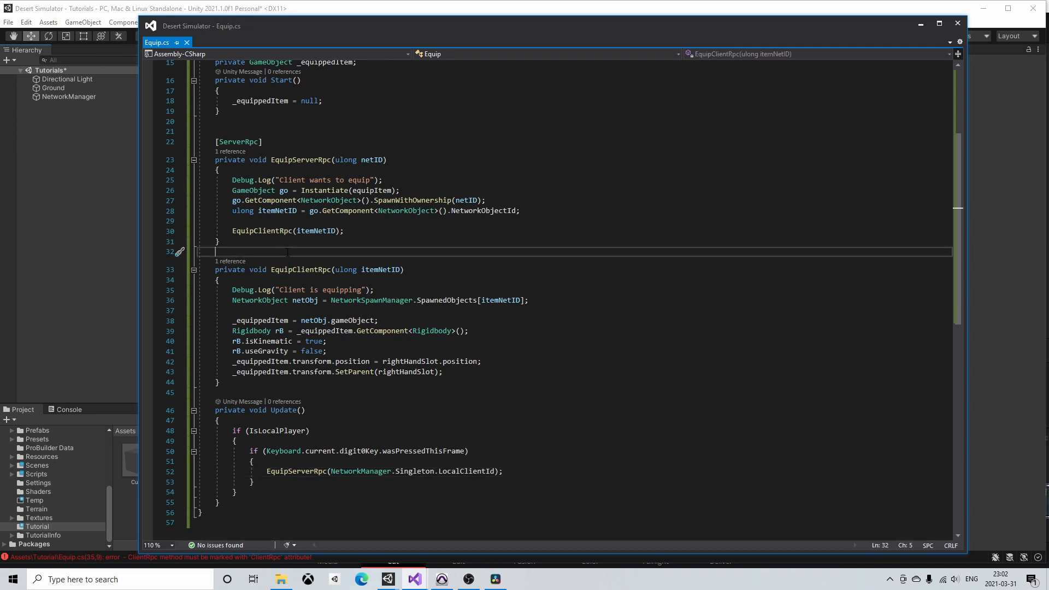
{"action": "type", "text": "[c"}
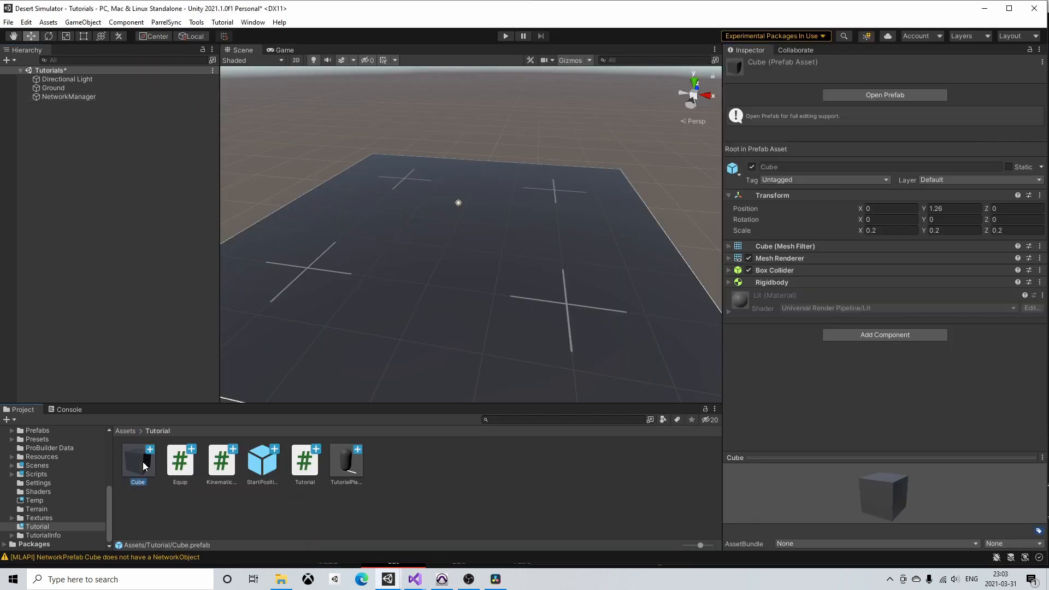
- Add NetworkTransform to the Cube prefab and a second NetworkManager network prefabs entry
{"action": "left_click", "coordinate": [884, 335]}
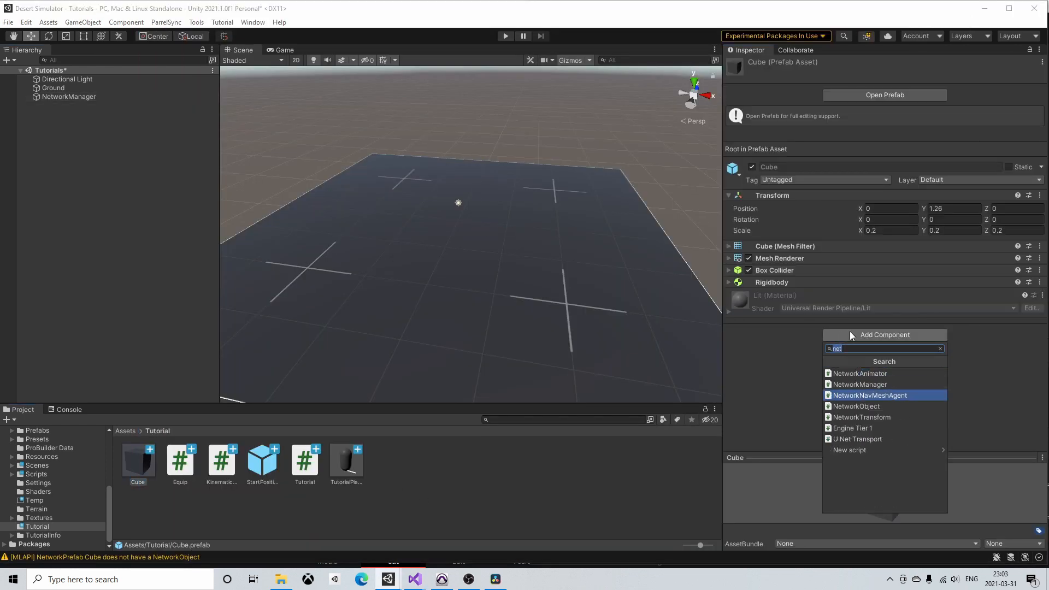
{"action": "left_click", "coordinate": [861, 417]}
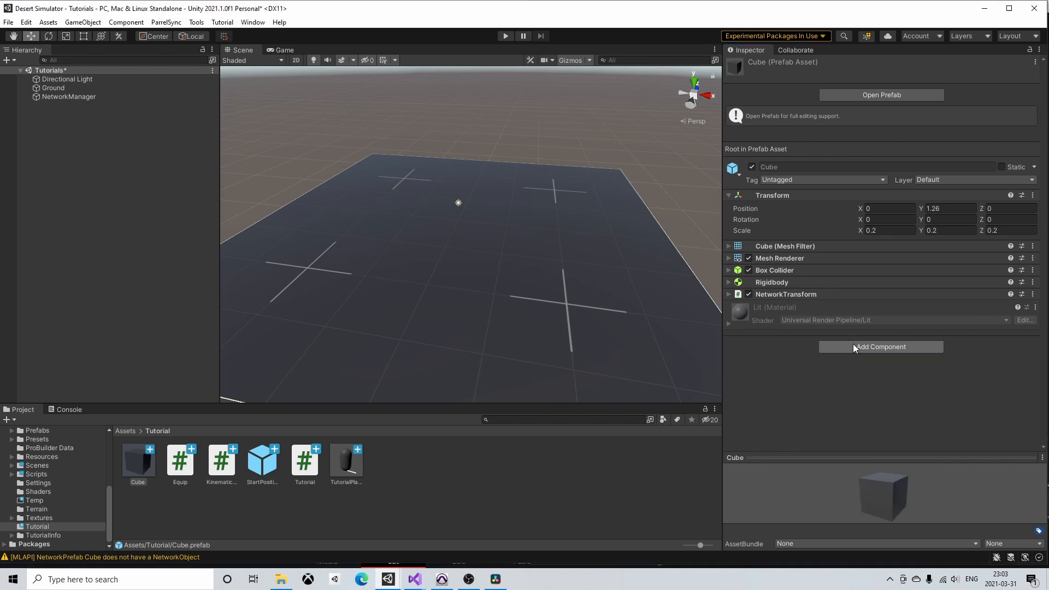
{"action": "left_click", "coordinate": [69, 96]}
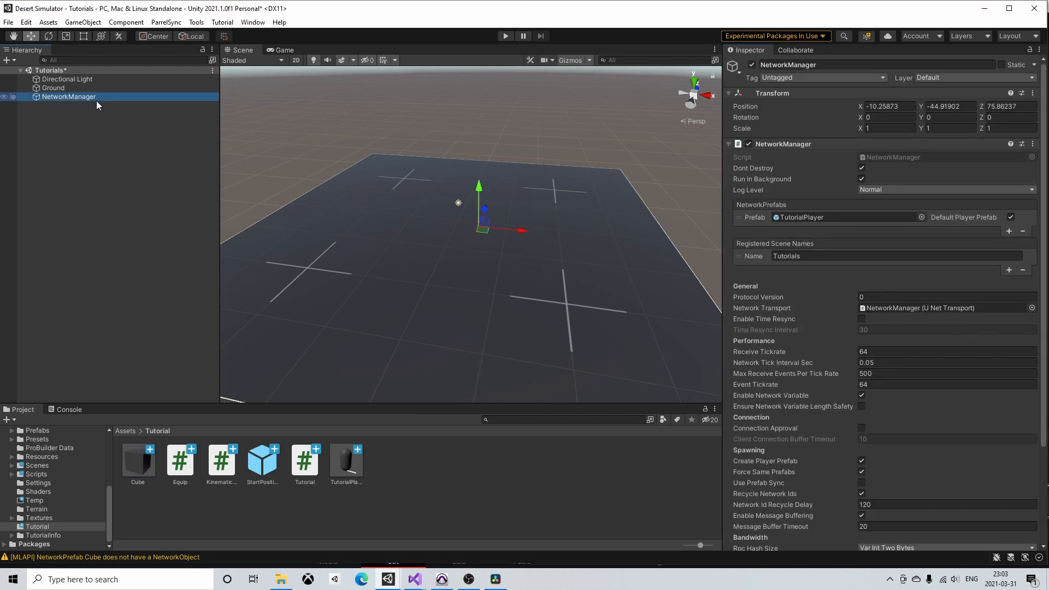
{"action": "left_click", "coordinate": [1012, 231]}
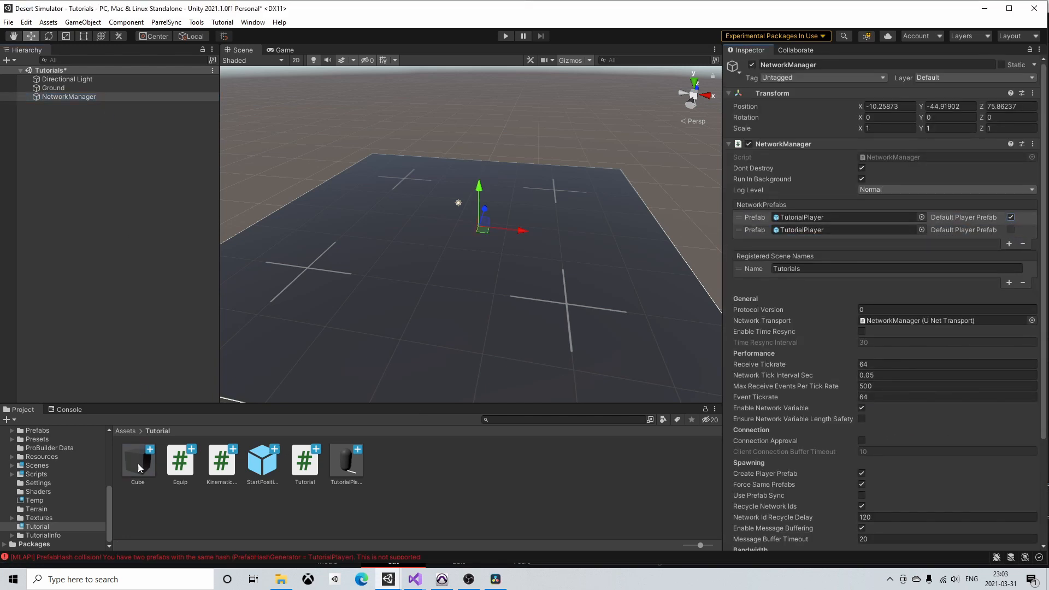